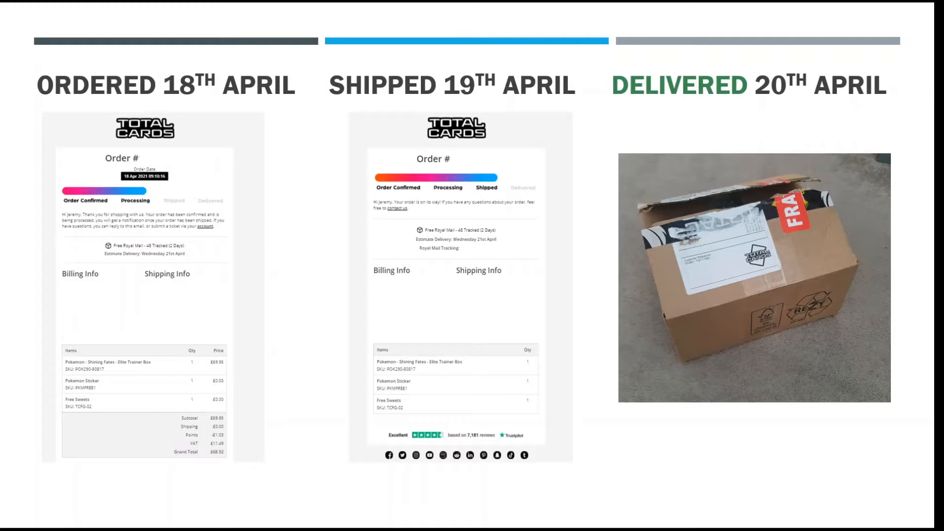
Step: Advance past the Ordered 18 April to Delivered 20 April timeline slide
{"action": "key", "text": "right"}
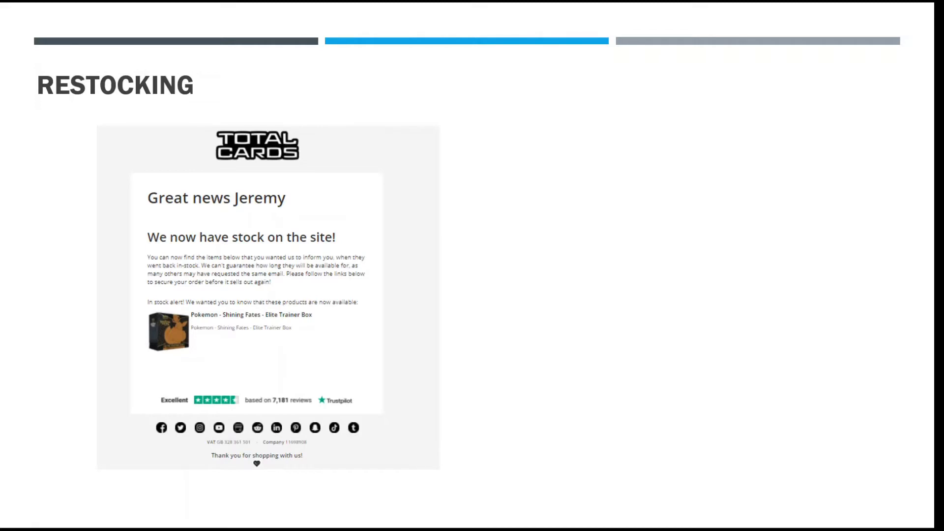
Step: Exit the slide show to normal editing view on the Restocking slide
{"action": "key", "text": "Escape"}
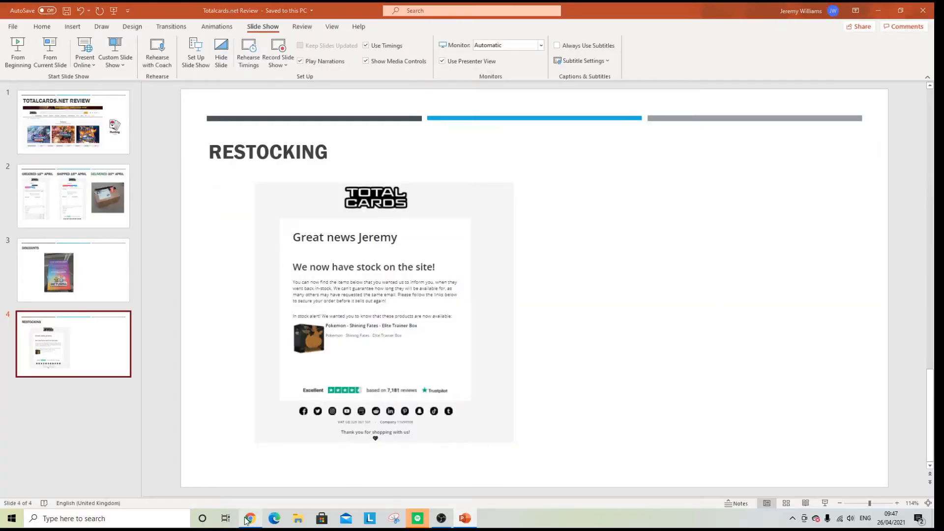
Step: Switch to TotalCards.net and pick Trading Card Games > Pokemon > Elite Trainer Boxes
{"action": "left_click", "coordinate": [249, 518]}
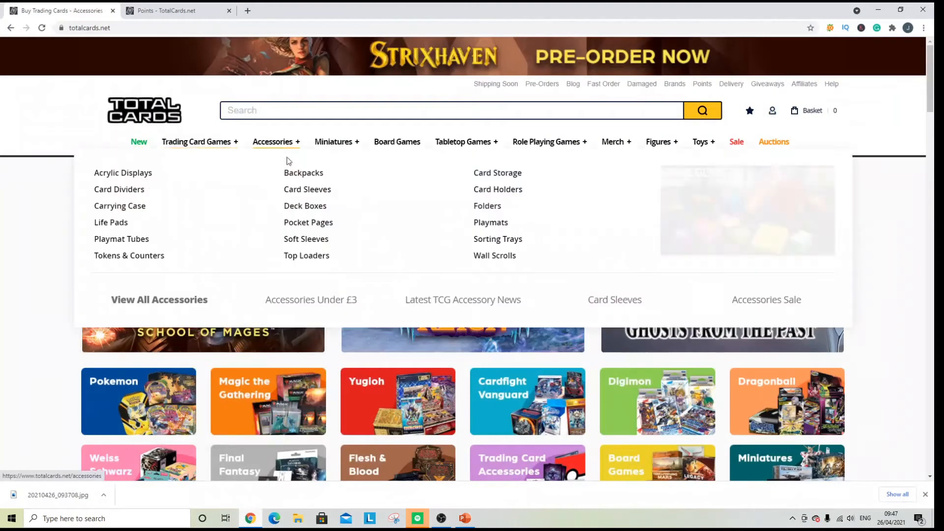
{"action": "mouse_move", "coordinate": [206, 100]}
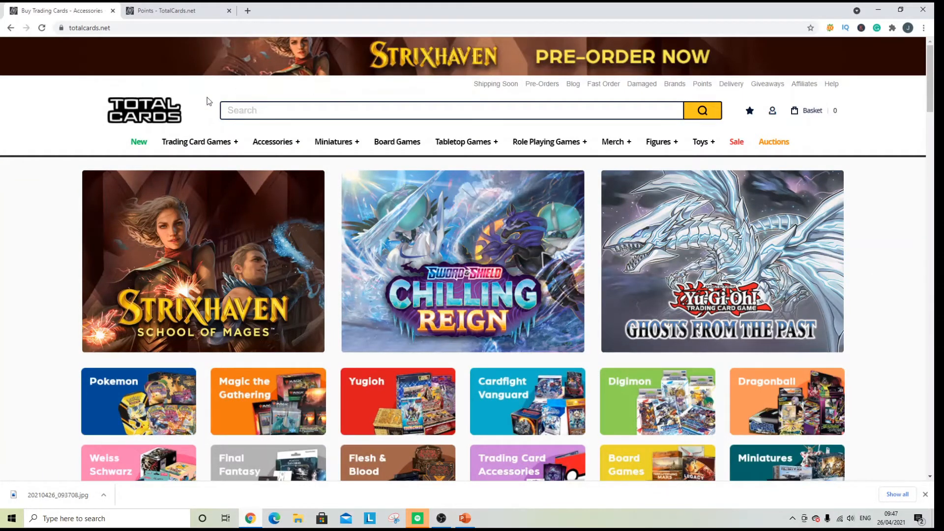
{"action": "left_click", "coordinate": [451, 110]}
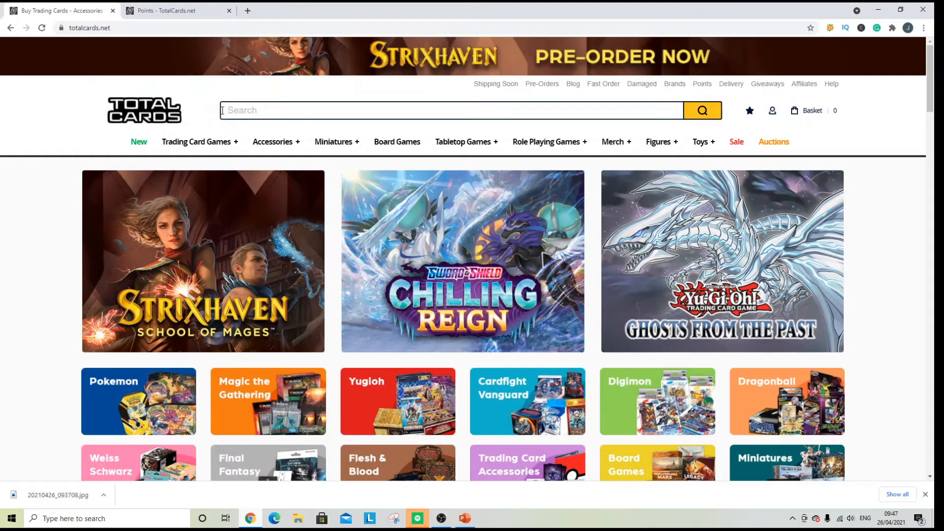
{"action": "mouse_move", "coordinate": [196, 141]}
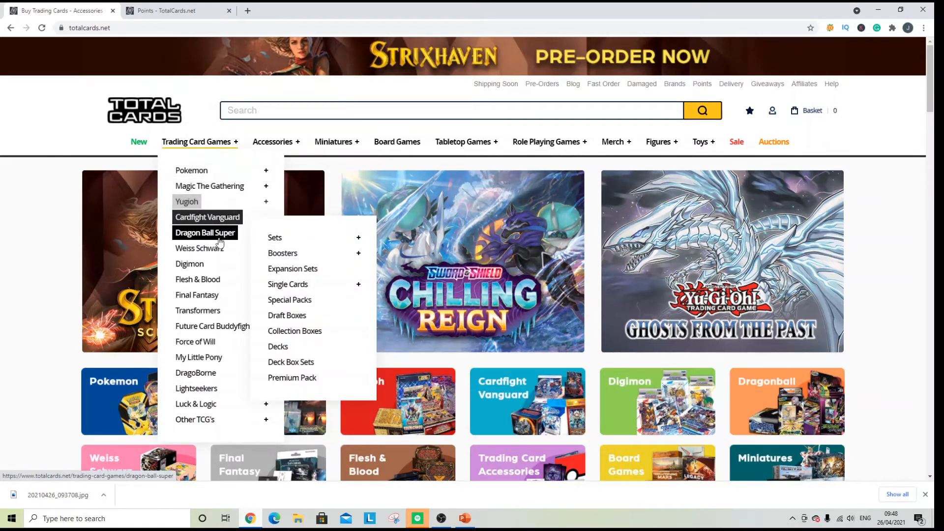
{"action": "mouse_move", "coordinate": [187, 202]}
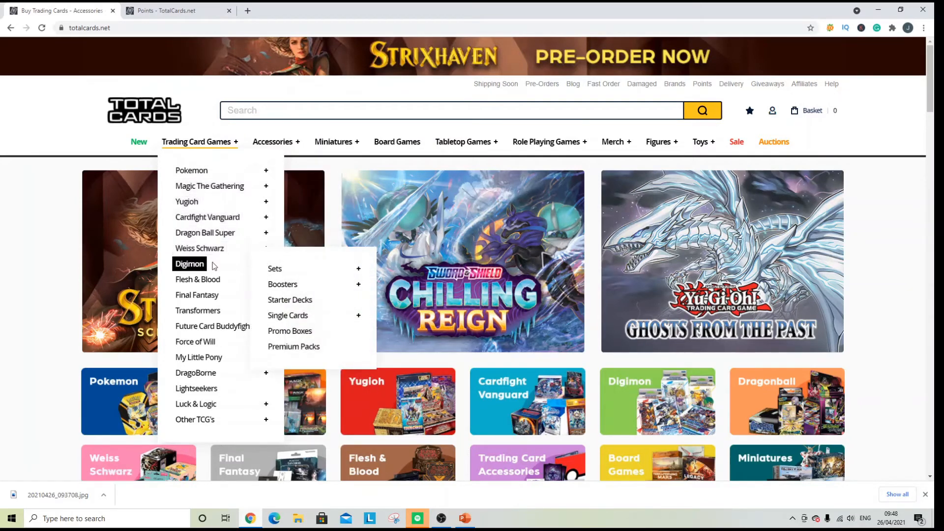
{"action": "mouse_move", "coordinate": [192, 170]}
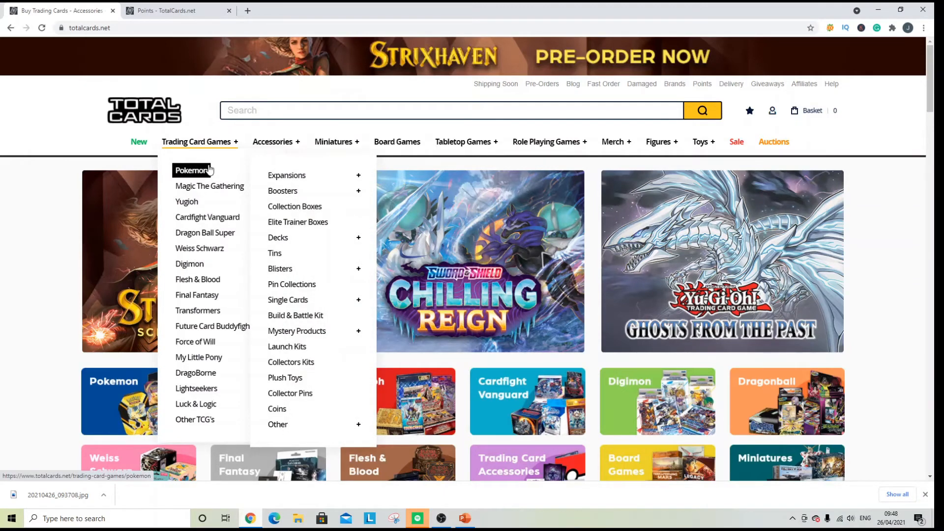
{"action": "mouse_move", "coordinate": [209, 185]}
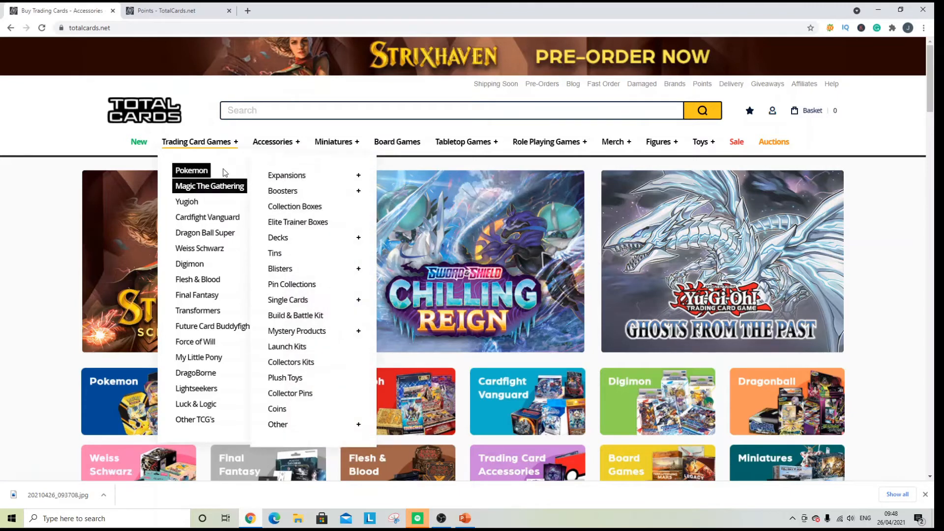
{"action": "mouse_move", "coordinate": [287, 175]}
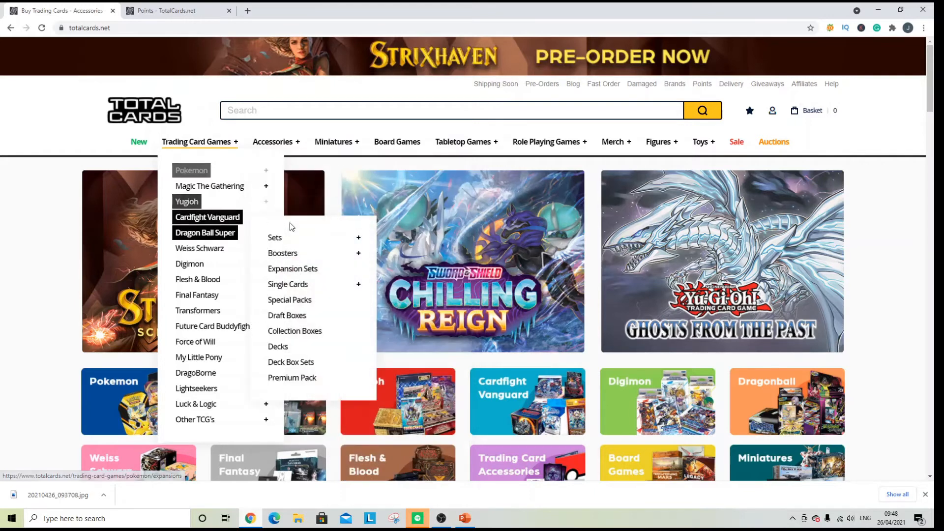
{"action": "mouse_move", "coordinate": [191, 170]}
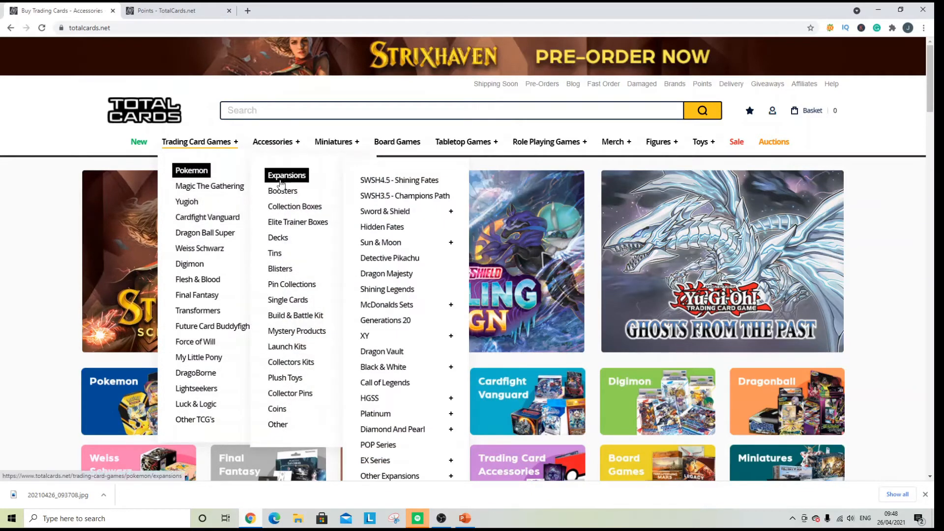
{"action": "mouse_move", "coordinate": [288, 299]}
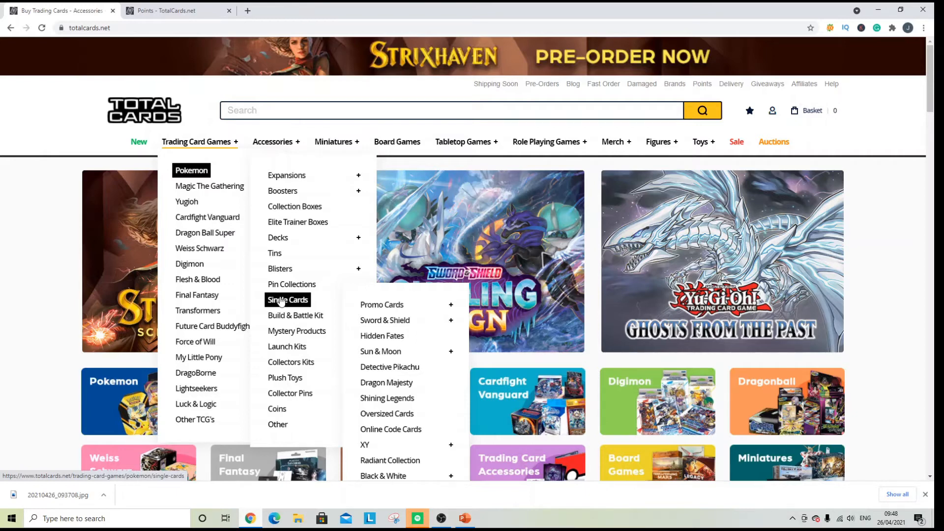
{"action": "left_click", "coordinate": [287, 300]}
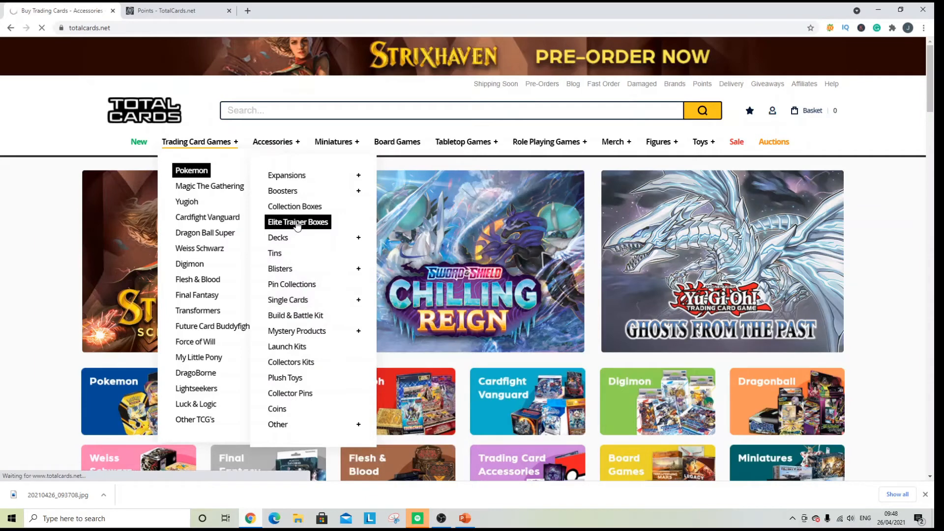
Step: Filter the Elite Trainer Boxes listing by Stock: In Stock, leaving five products
{"action": "left_click", "coordinate": [298, 222]}
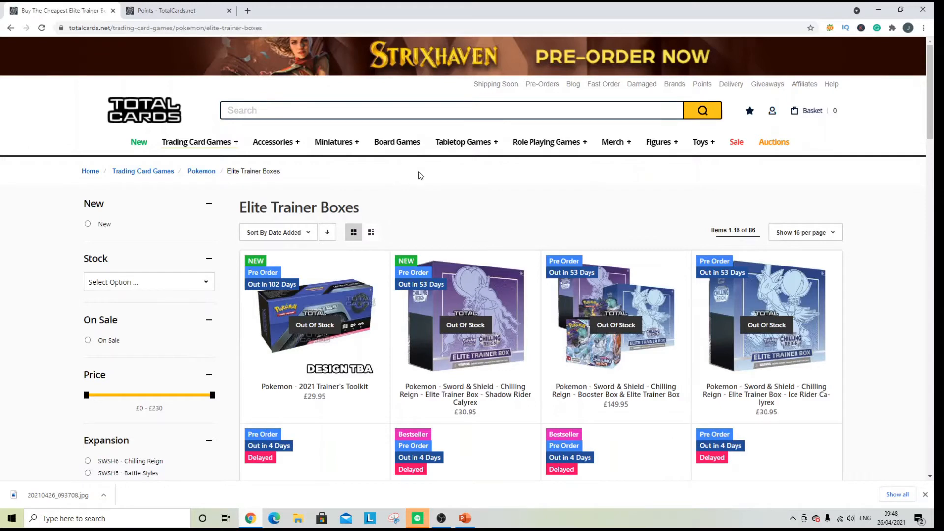
{"action": "scroll", "scroll_direction": "down", "scroll_amount": 3}
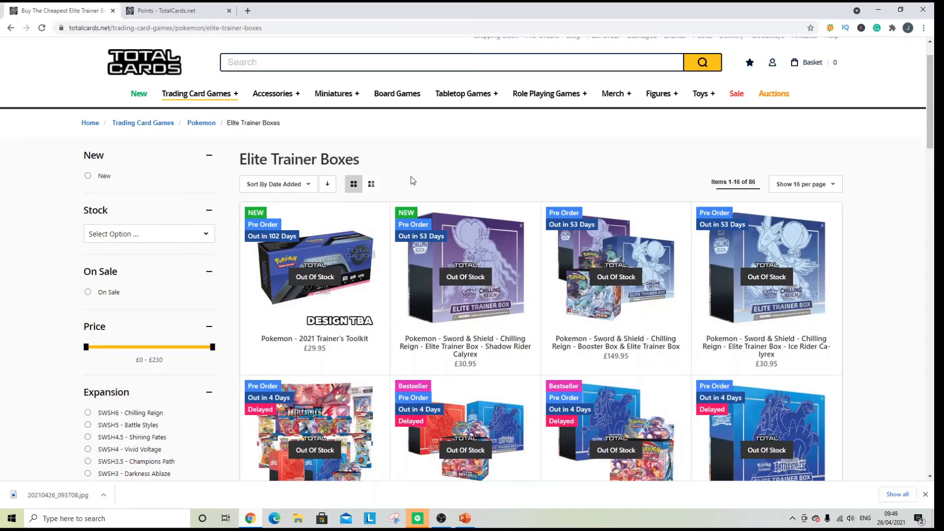
{"action": "mouse_move", "coordinate": [431, 180]}
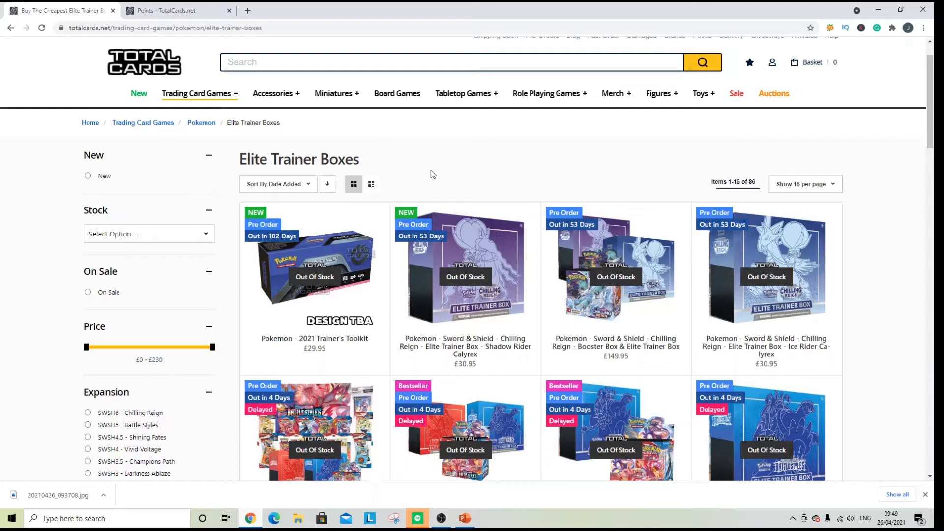
{"action": "mouse_move", "coordinate": [430, 177]}
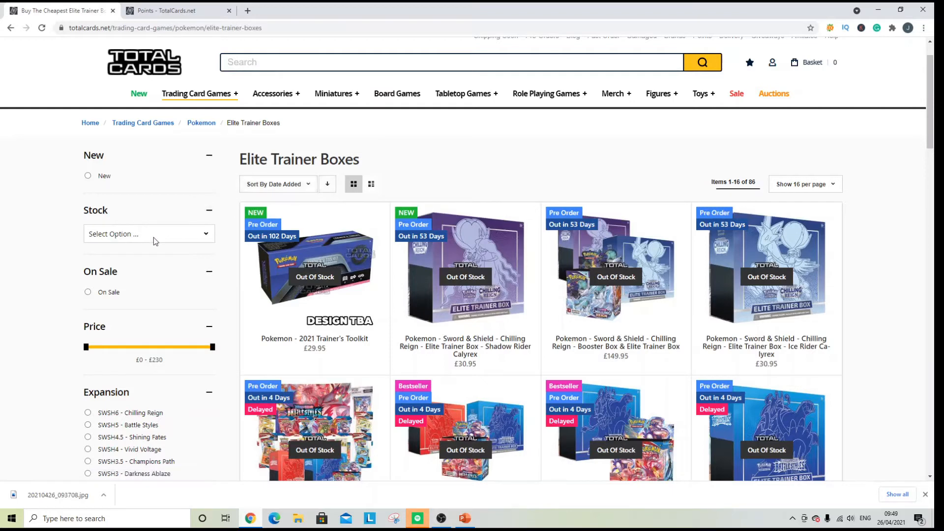
{"action": "left_click", "coordinate": [148, 234]}
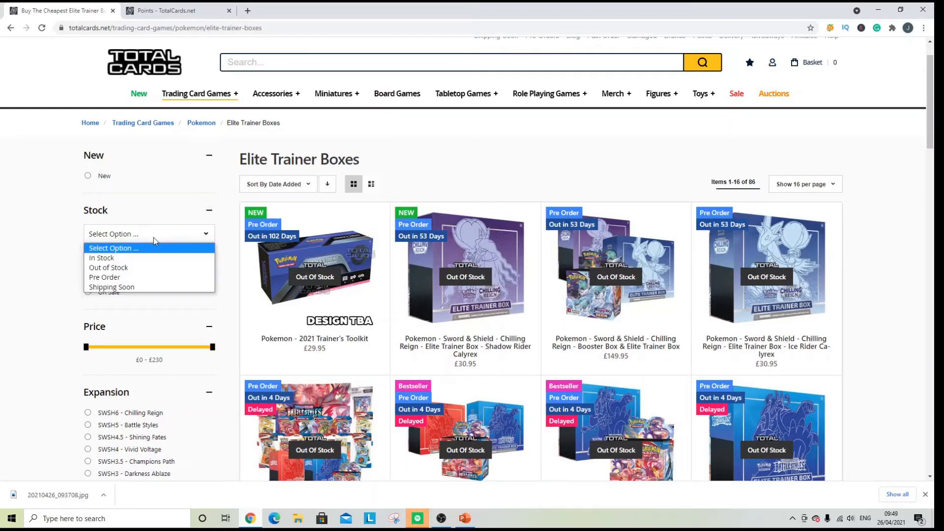
{"action": "left_click", "coordinate": [102, 257]}
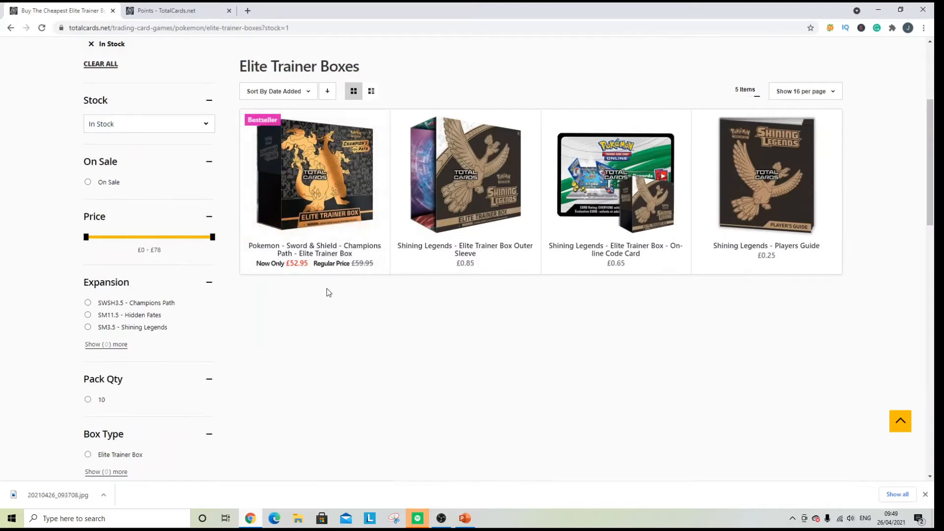
{"action": "mouse_move", "coordinate": [371, 297]}
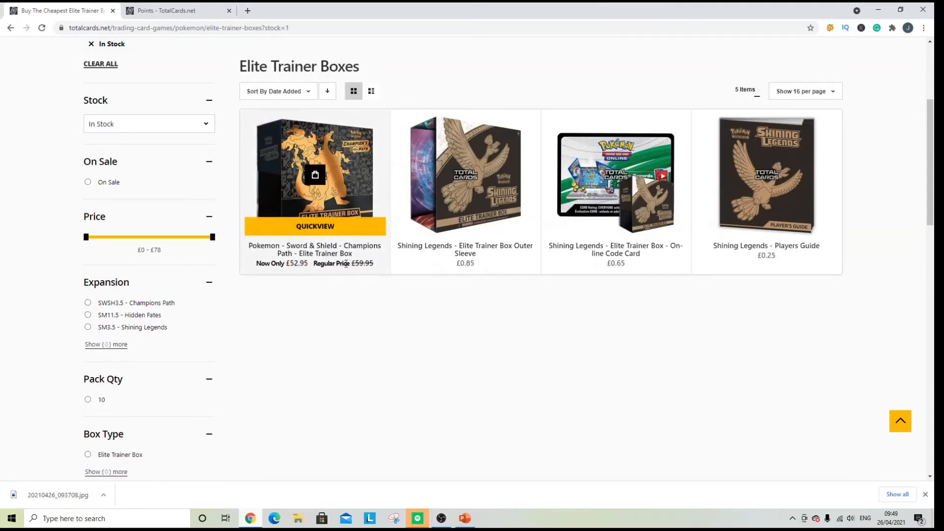
{"action": "mouse_move", "coordinate": [299, 181]}
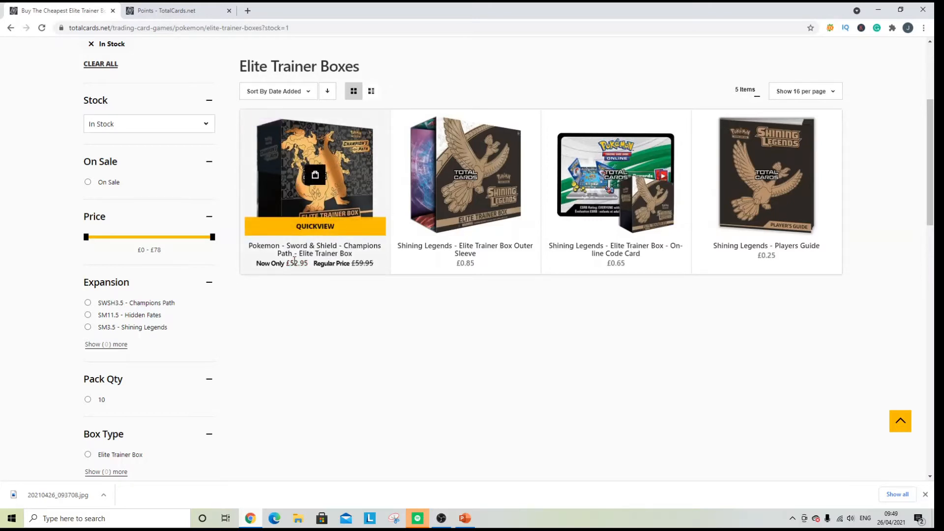
{"action": "mouse_move", "coordinate": [346, 296]}
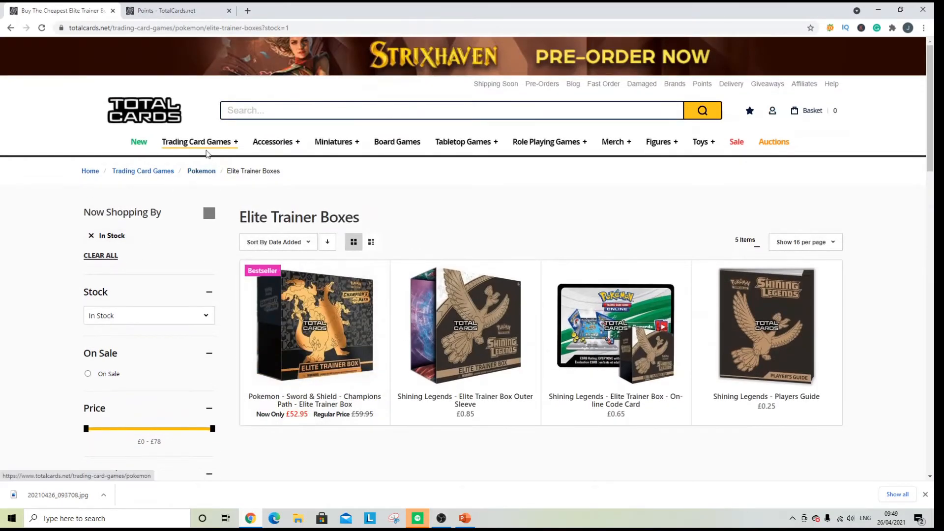
{"action": "left_click", "coordinate": [195, 141]}
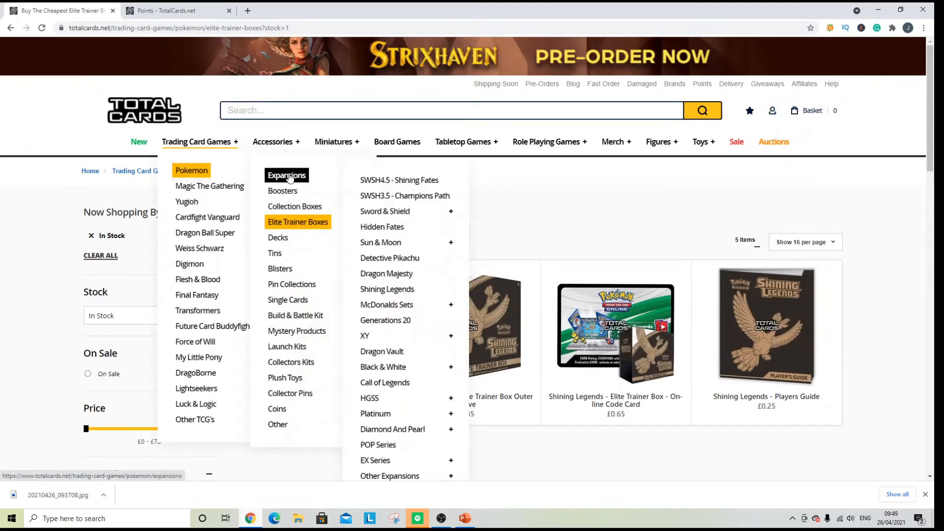
{"action": "mouse_move", "coordinate": [281, 191]}
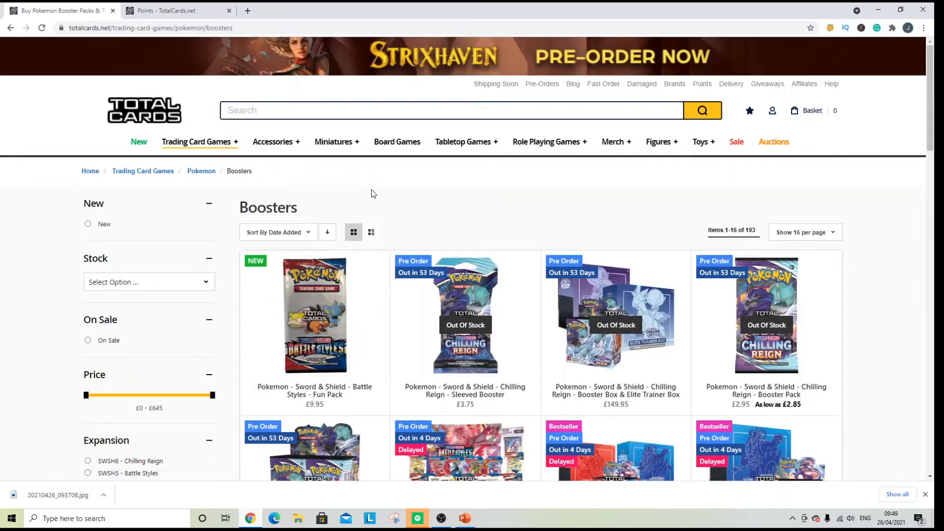
{"action": "scroll", "scroll_direction": "down", "scroll_amount": 3}
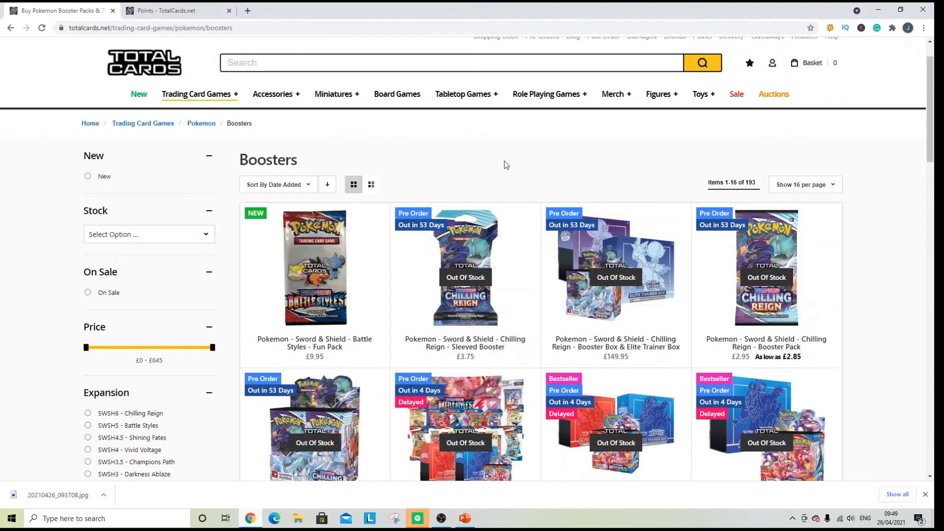
{"action": "mouse_move", "coordinate": [465, 268]}
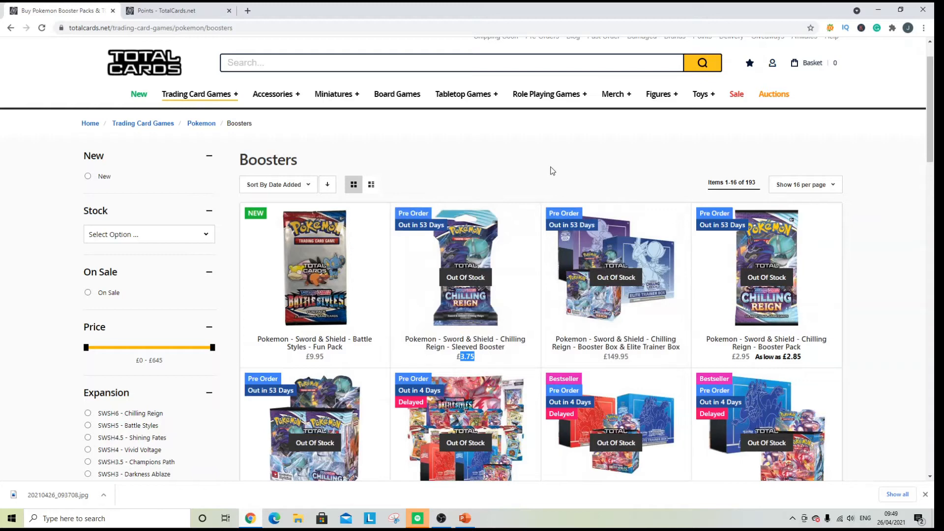
{"action": "mouse_move", "coordinate": [545, 166]}
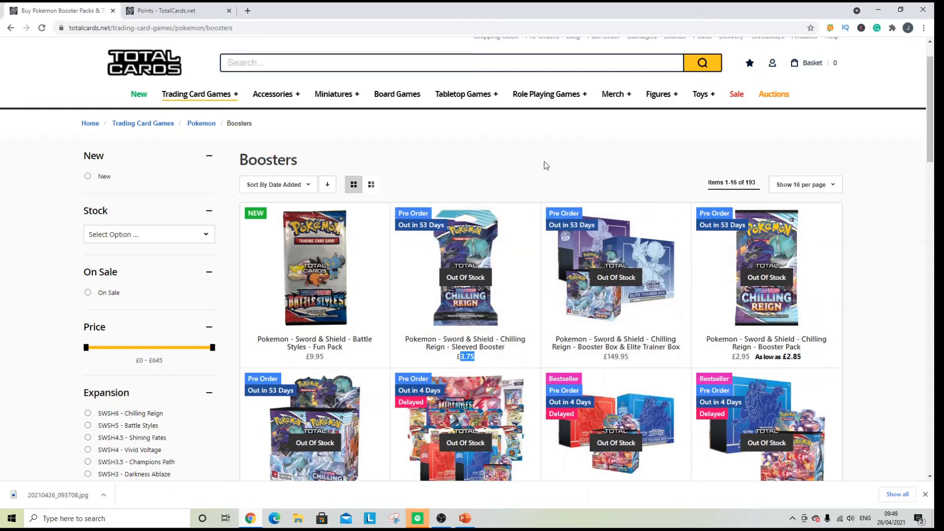
{"action": "scroll", "scroll_direction": "down", "scroll_amount": 3}
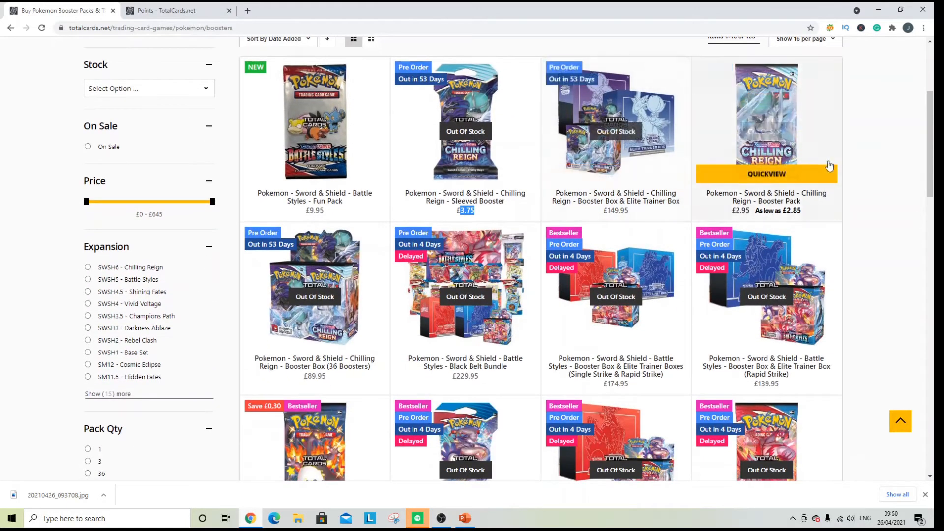
{"action": "scroll", "scroll_direction": "down", "scroll_amount": 3}
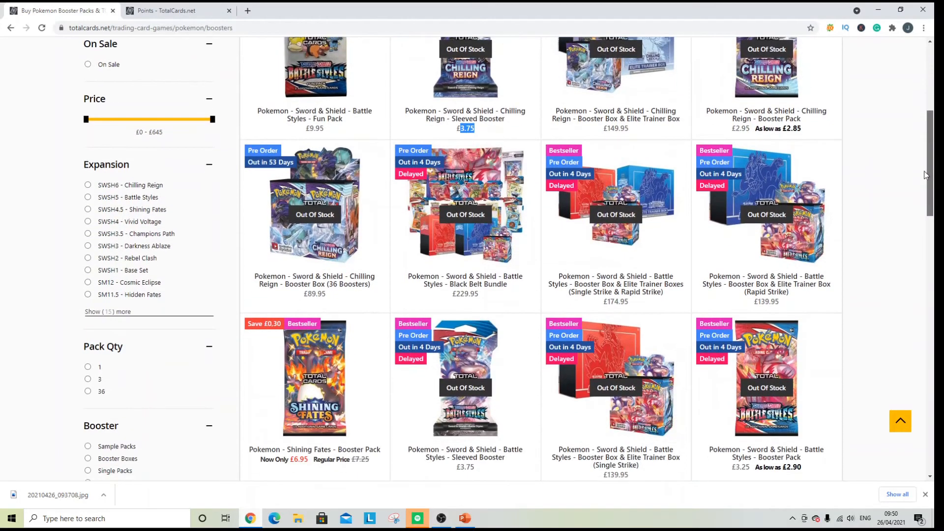
{"action": "scroll", "scroll_direction": "down", "scroll_amount": 3}
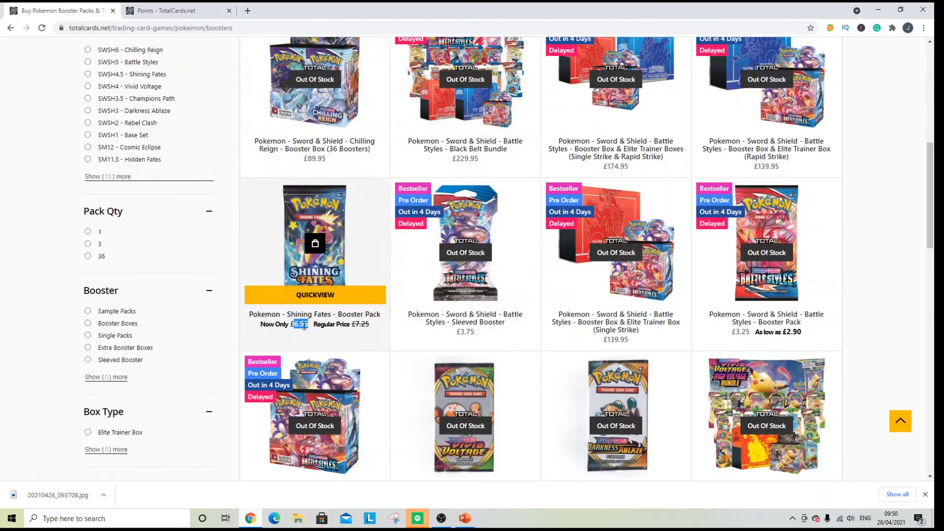
{"action": "scroll", "scroll_direction": "down", "scroll_amount": 3}
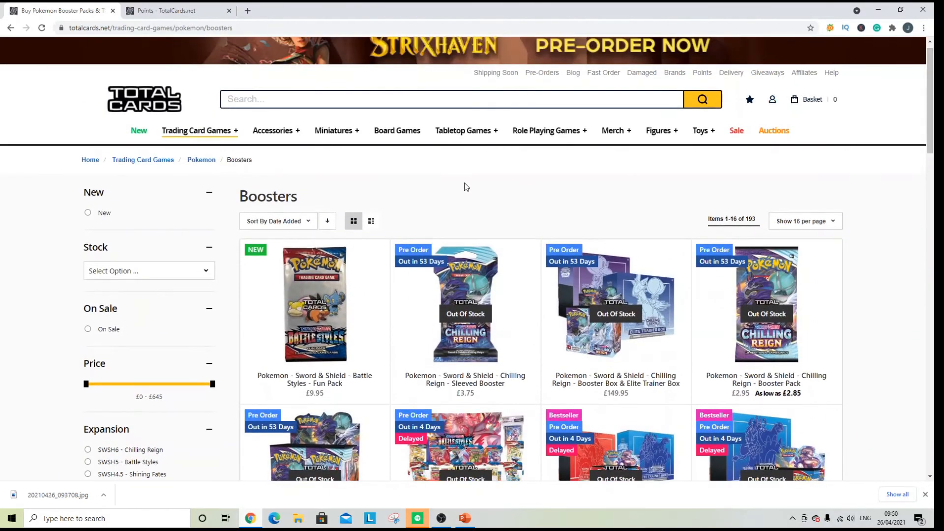
{"action": "mouse_move", "coordinate": [450, 180]}
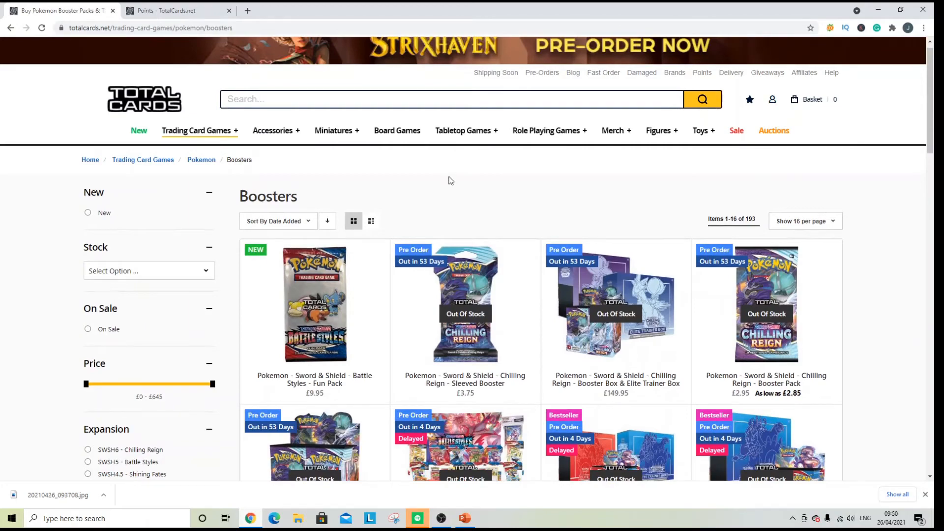
{"action": "scroll", "scroll_direction": "down", "scroll_amount": 3}
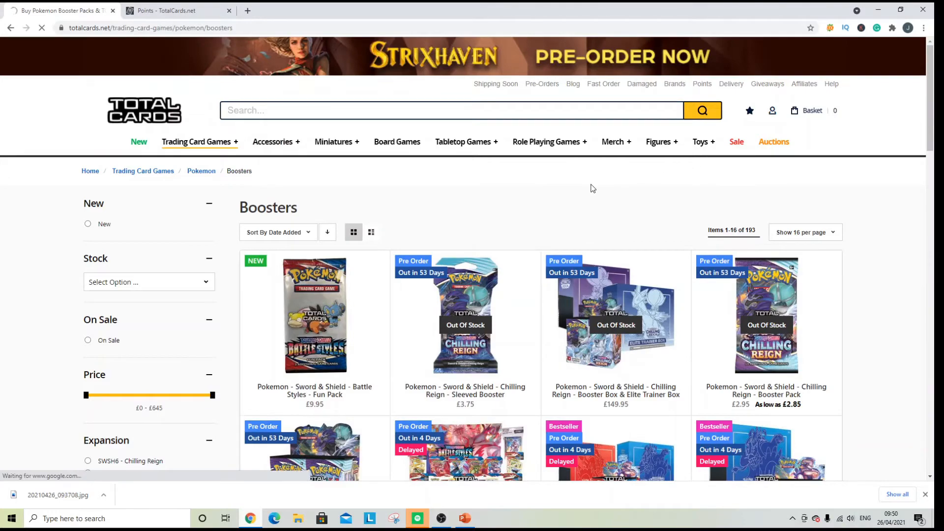
Step: Open Sale, tick the Pokemon brand filter, and browse the 54 discounted items
{"action": "left_click", "coordinate": [736, 142]}
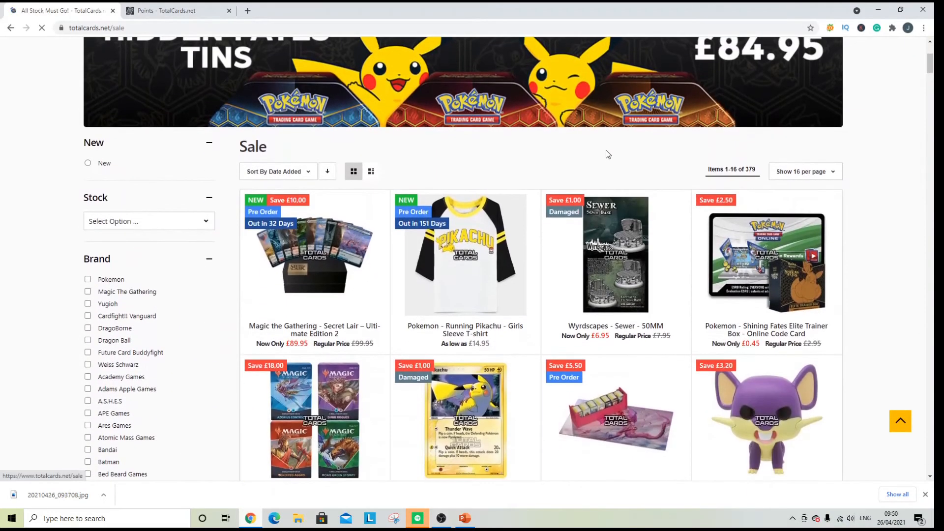
{"action": "scroll", "scroll_direction": "down", "scroll_amount": 3}
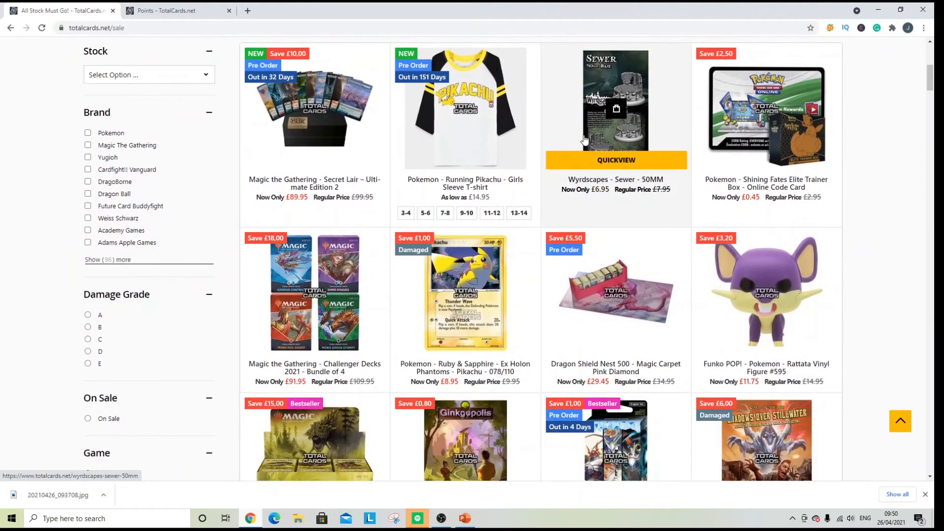
{"action": "scroll", "scroll_direction": "down", "scroll_amount": 3}
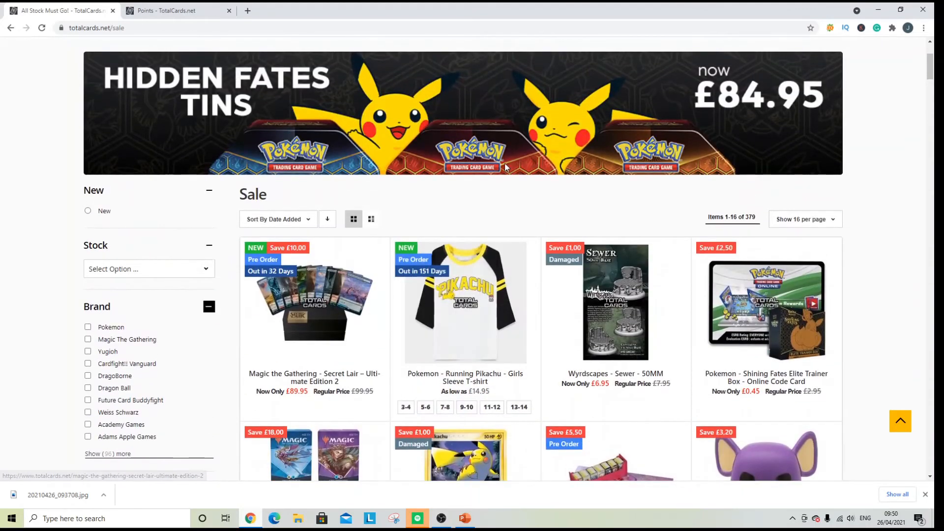
{"action": "mouse_move", "coordinate": [369, 188]}
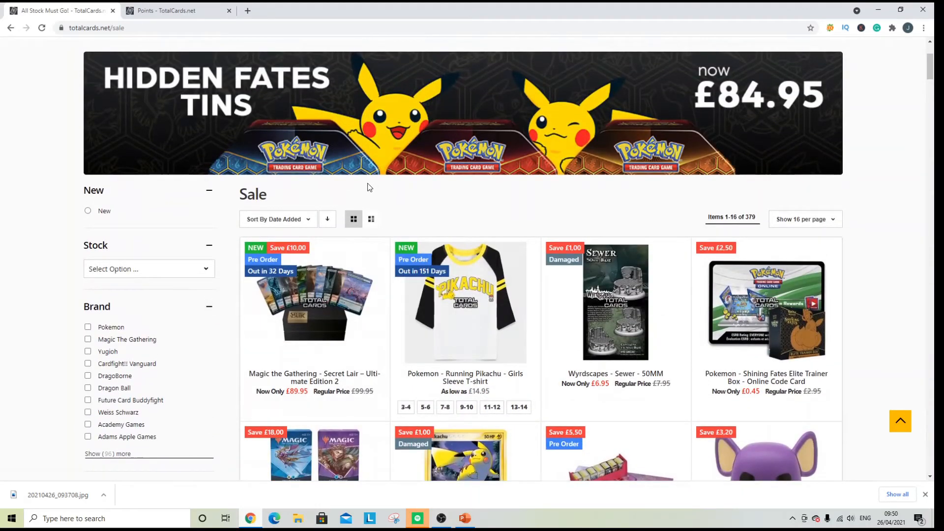
{"action": "left_click", "coordinate": [88, 327]}
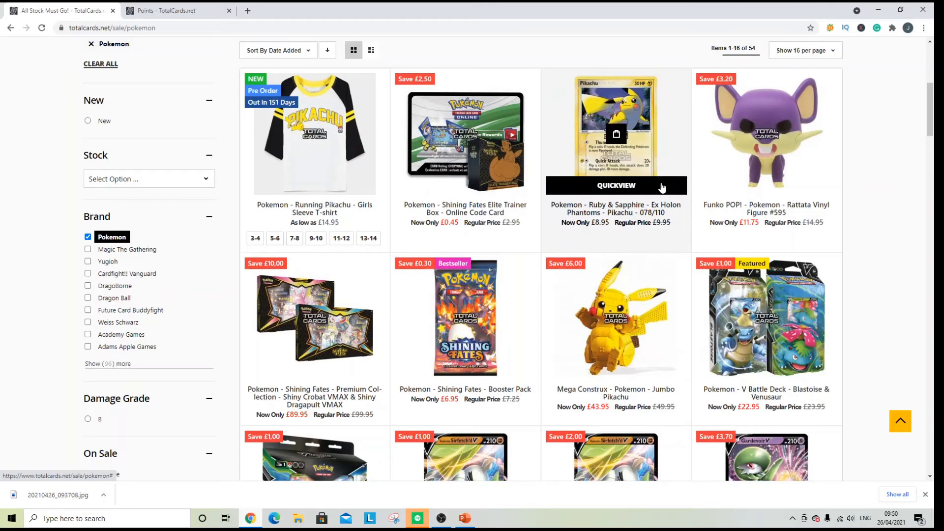
{"action": "scroll", "scroll_direction": "down", "scroll_amount": 3}
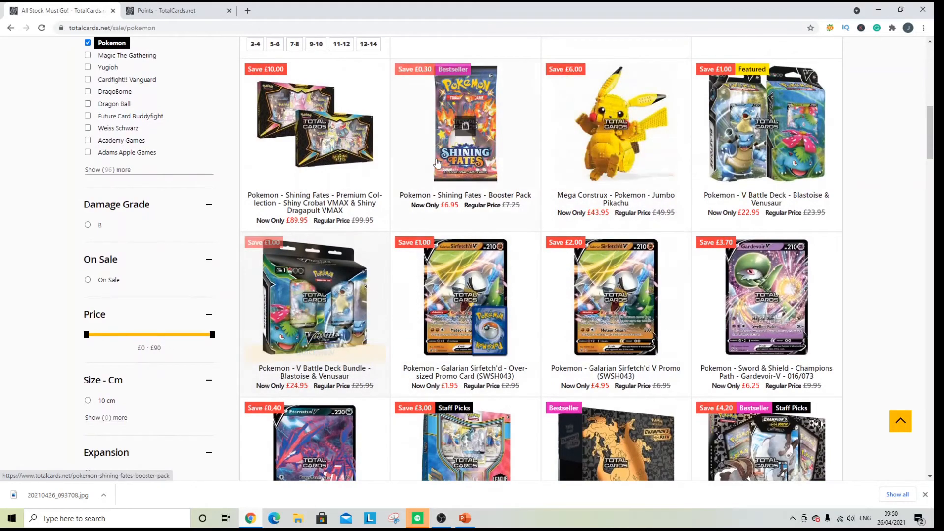
{"action": "mouse_move", "coordinate": [303, 270]}
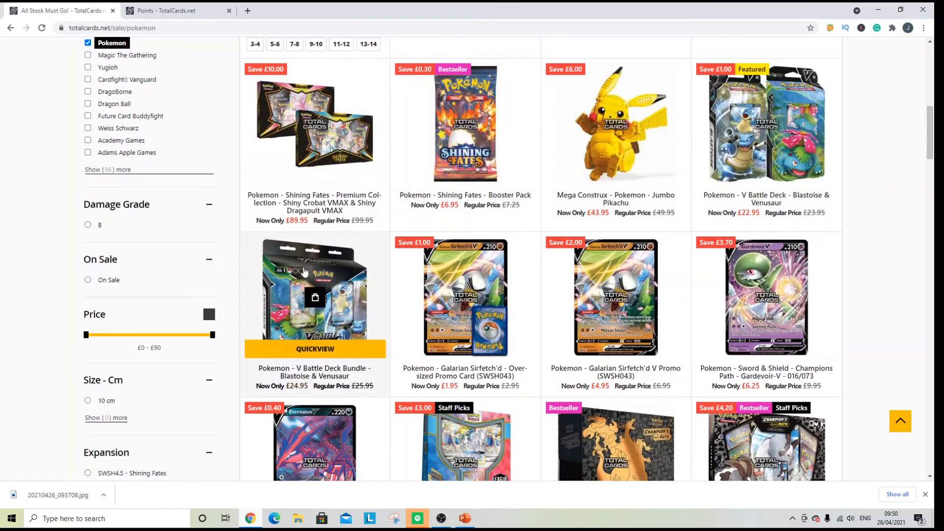
{"action": "scroll", "scroll_direction": "down", "scroll_amount": 3}
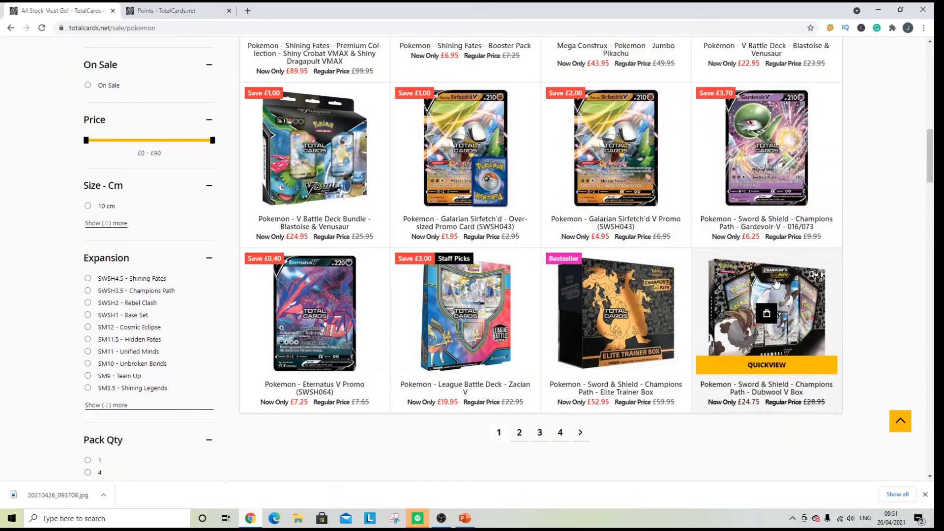
{"action": "mouse_move", "coordinate": [880, 307]}
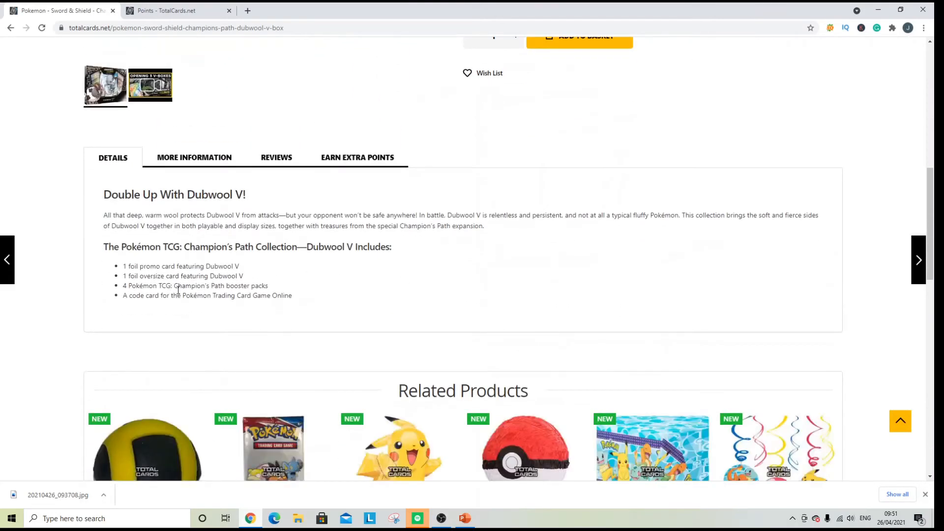
{"action": "left_click_drag", "start_coordinate": [217, 286], "coordinate": [268, 285]}
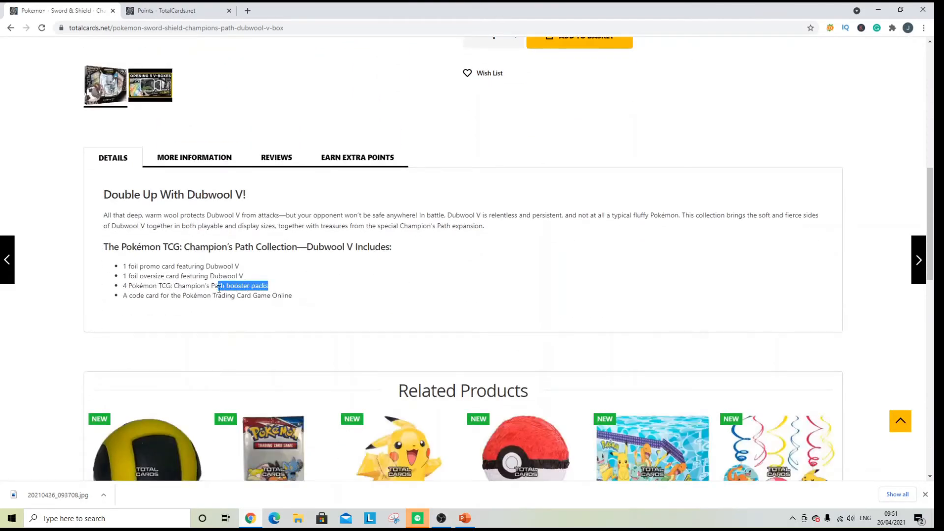
{"action": "scroll", "scroll_direction": "up", "scroll_amount": 3}
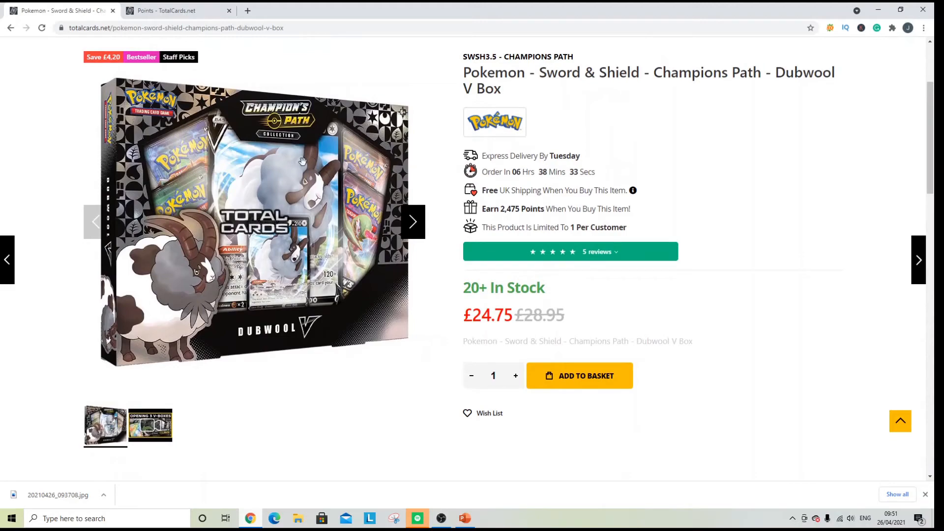
{"action": "scroll", "scroll_direction": "down", "scroll_amount": 3}
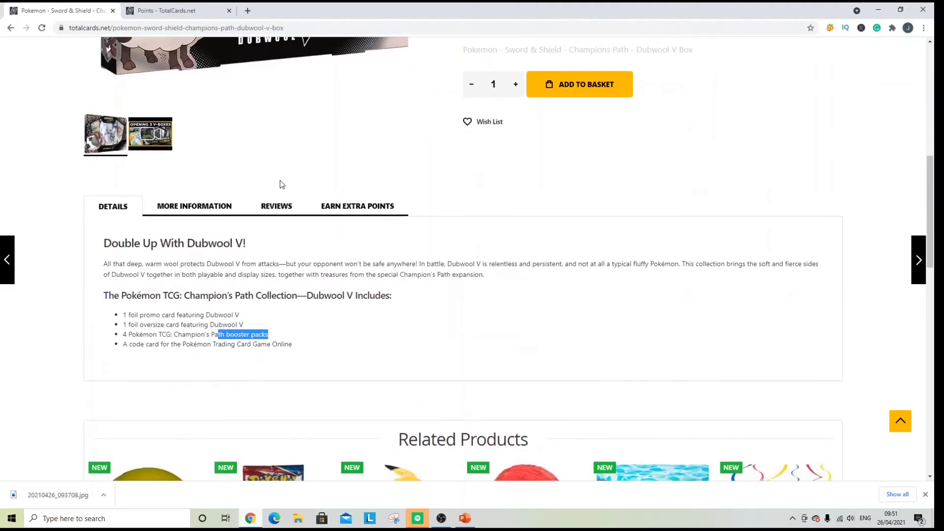
{"action": "scroll", "scroll_direction": "up", "scroll_amount": 3}
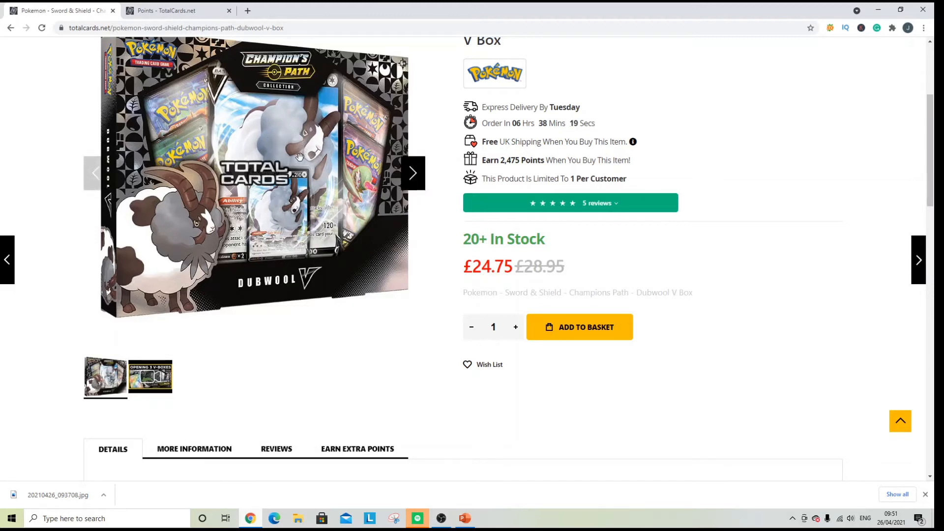
{"action": "double_click", "coordinate": [491, 266]}
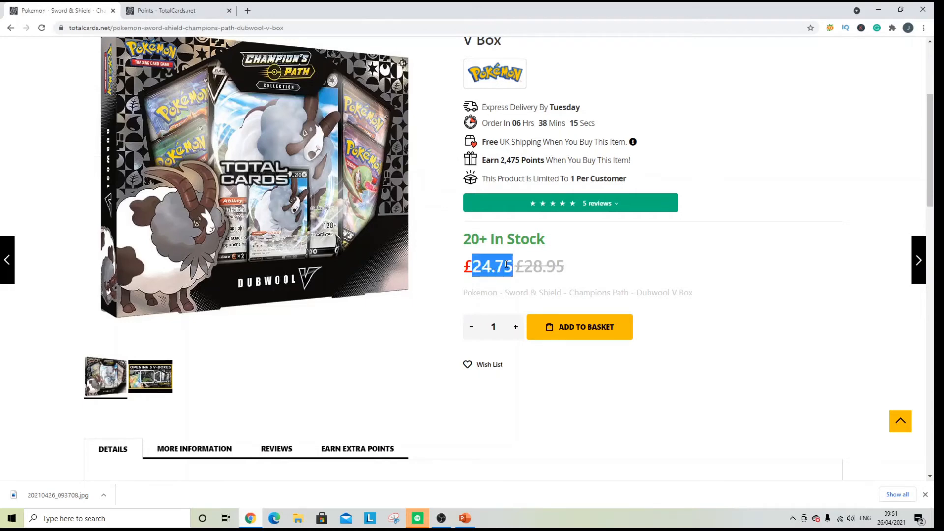
{"action": "scroll", "scroll_direction": "down", "scroll_amount": 3}
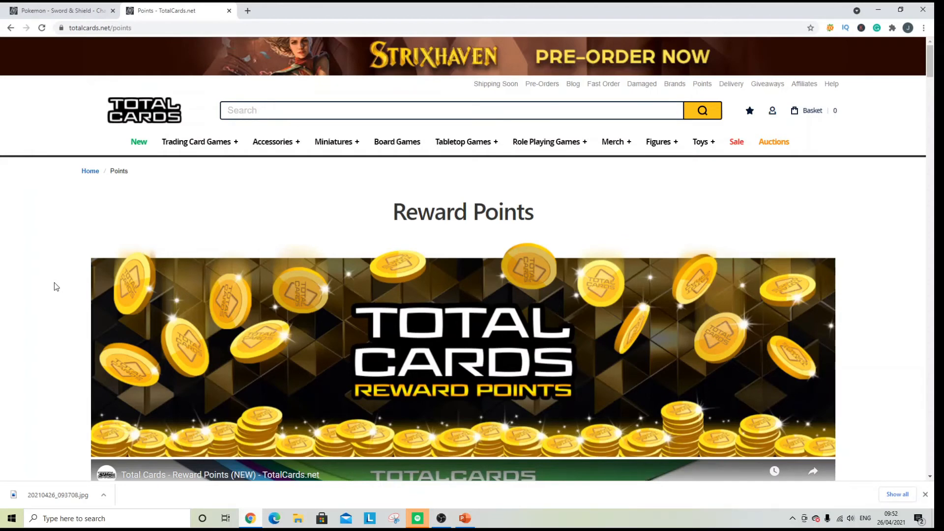
{"action": "scroll", "scroll_direction": "down", "scroll_amount": 3}
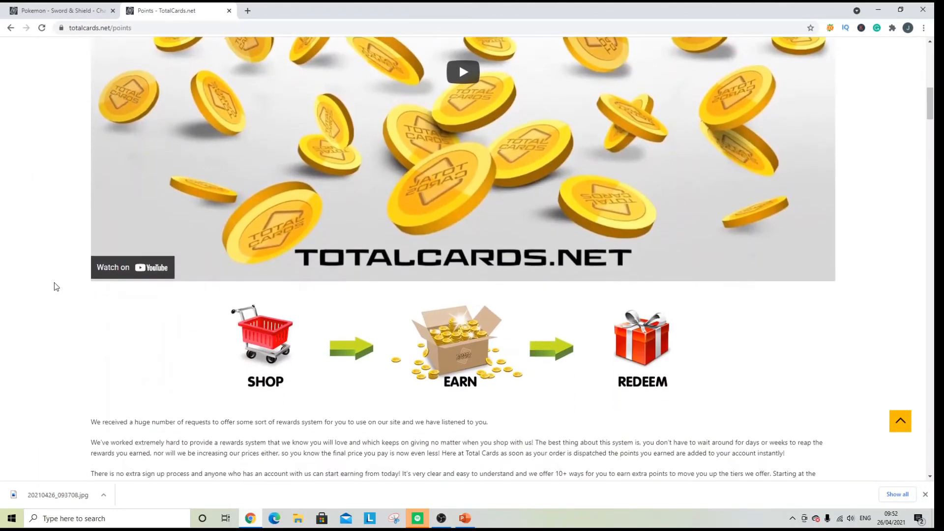
{"action": "scroll", "scroll_direction": "down", "scroll_amount": 3}
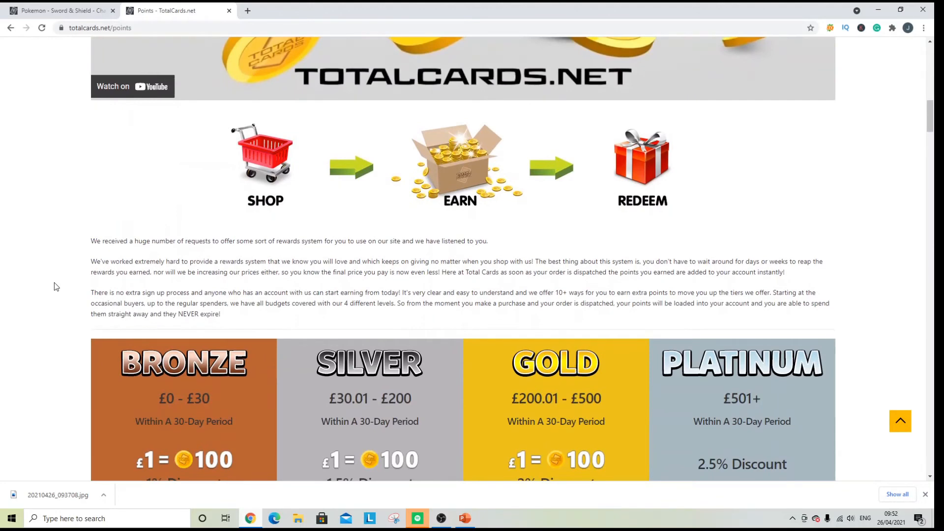
{"action": "scroll", "scroll_direction": "down", "scroll_amount": 3}
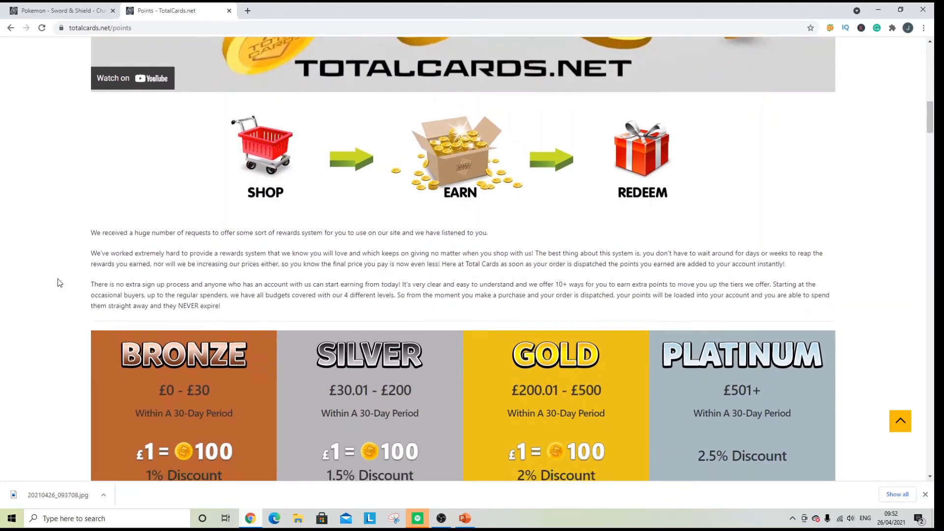
{"action": "scroll", "scroll_direction": "down", "scroll_amount": 3}
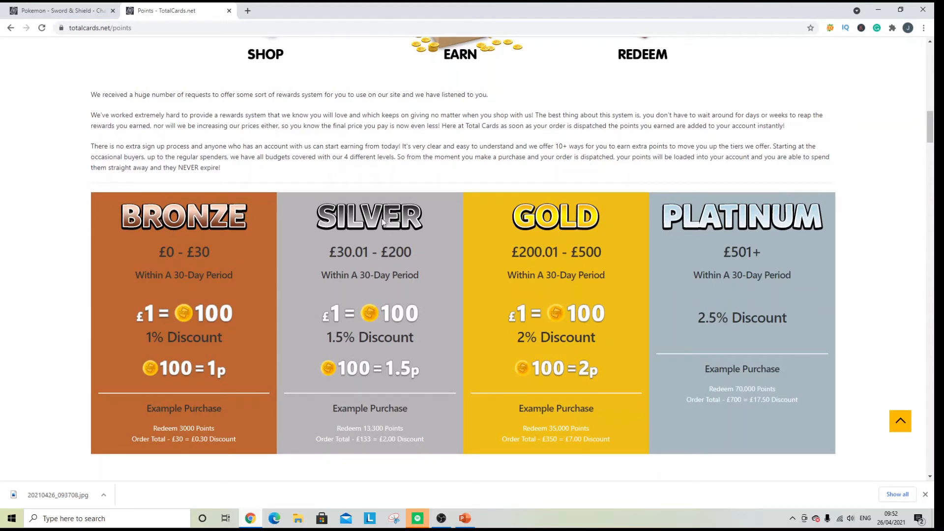
{"action": "mouse_move", "coordinate": [733, 222]}
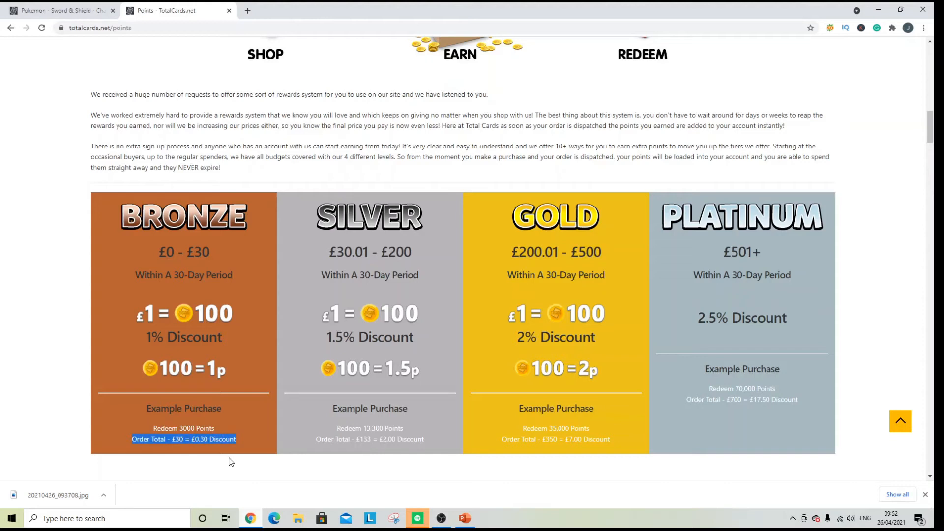
{"action": "left_click", "coordinate": [221, 434]}
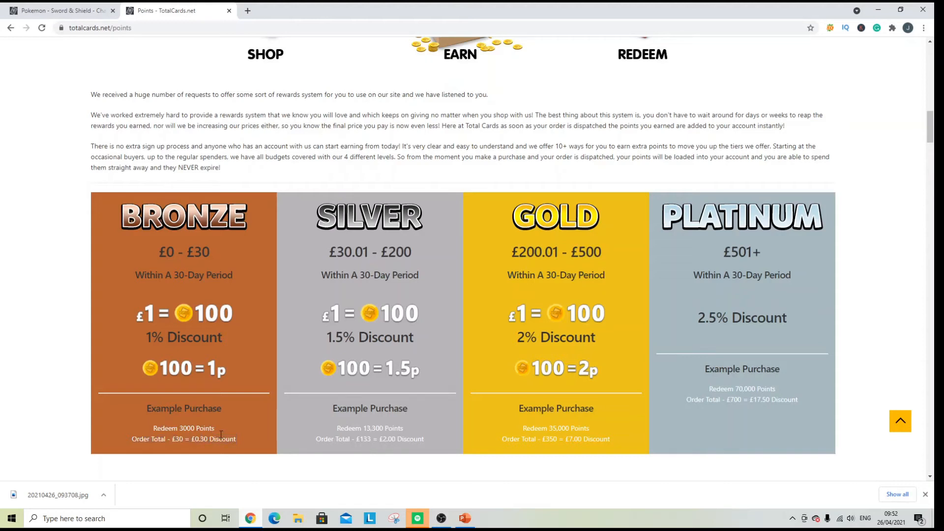
{"action": "double_click", "coordinate": [222, 439]}
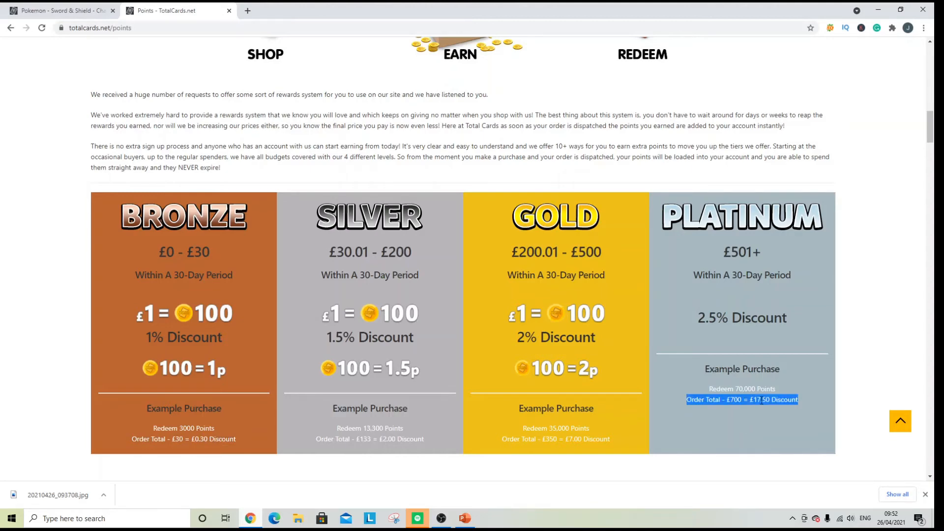
{"action": "scroll", "scroll_direction": "down", "scroll_amount": 3}
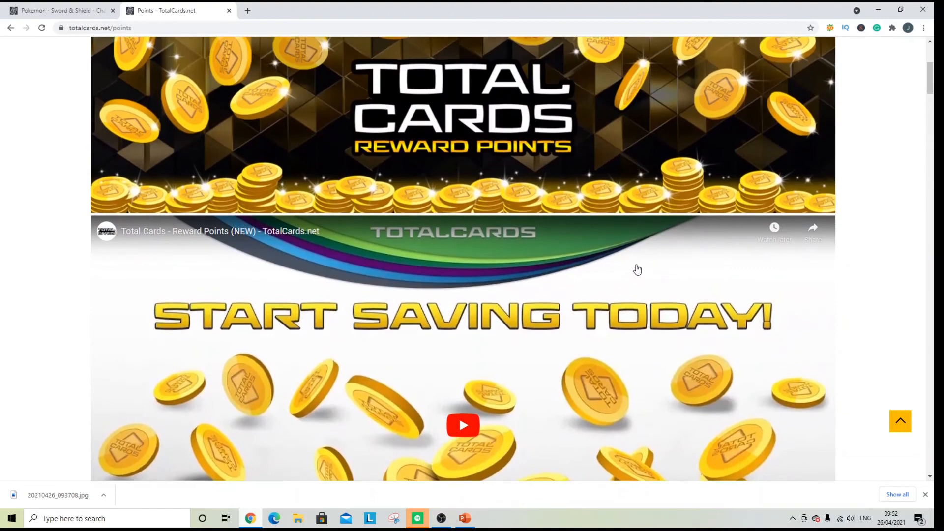
{"action": "scroll", "scroll_direction": "down", "scroll_amount": 3}
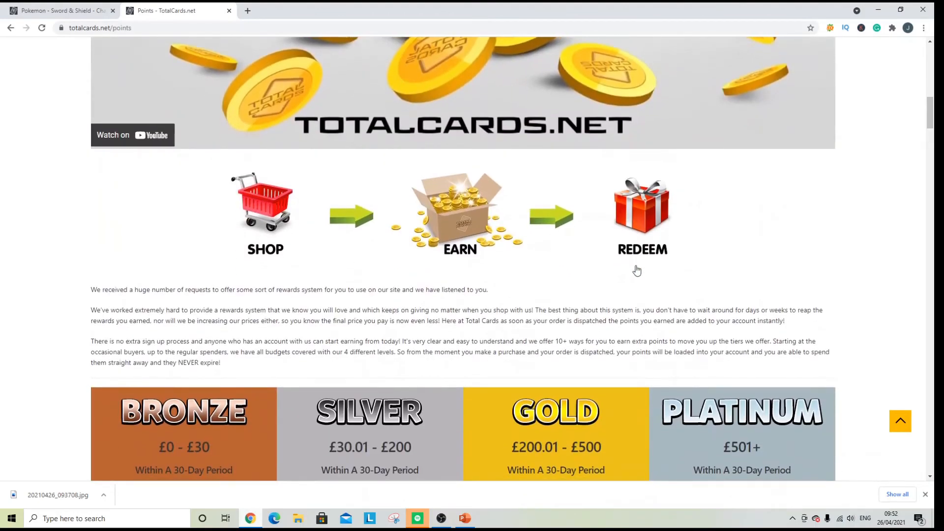
{"action": "scroll", "scroll_direction": "down", "scroll_amount": 3}
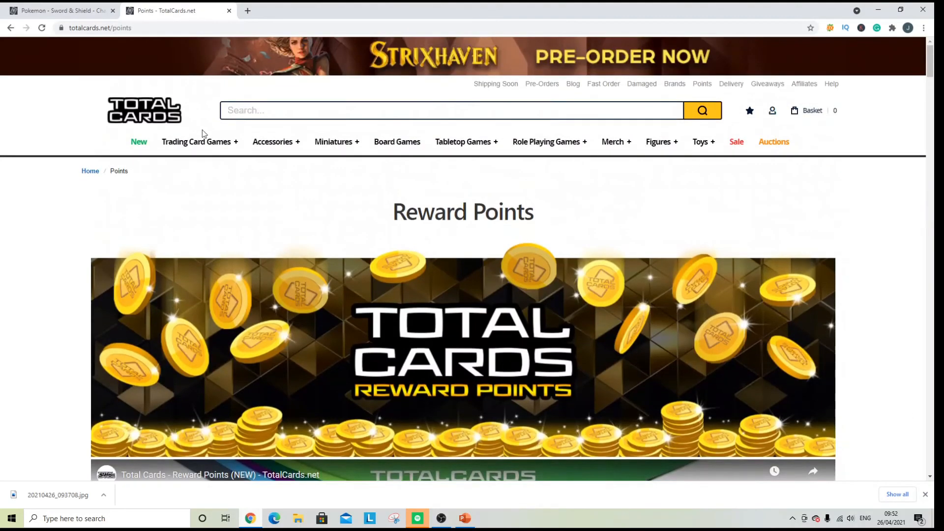
Step: Return to the Pokemon Elite Trainer Boxes listing showing 86 items
{"action": "left_click", "coordinate": [196, 142]}
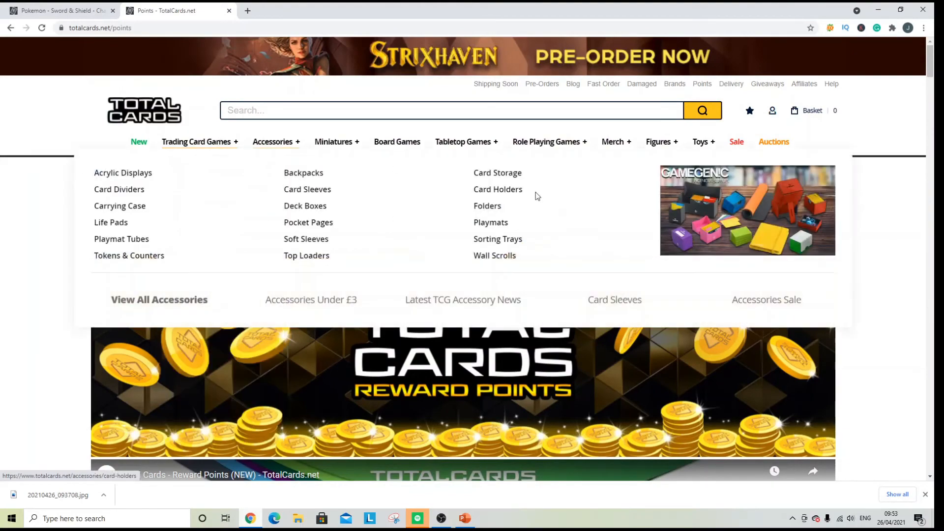
{"action": "scroll", "scroll_direction": "down", "scroll_amount": 3}
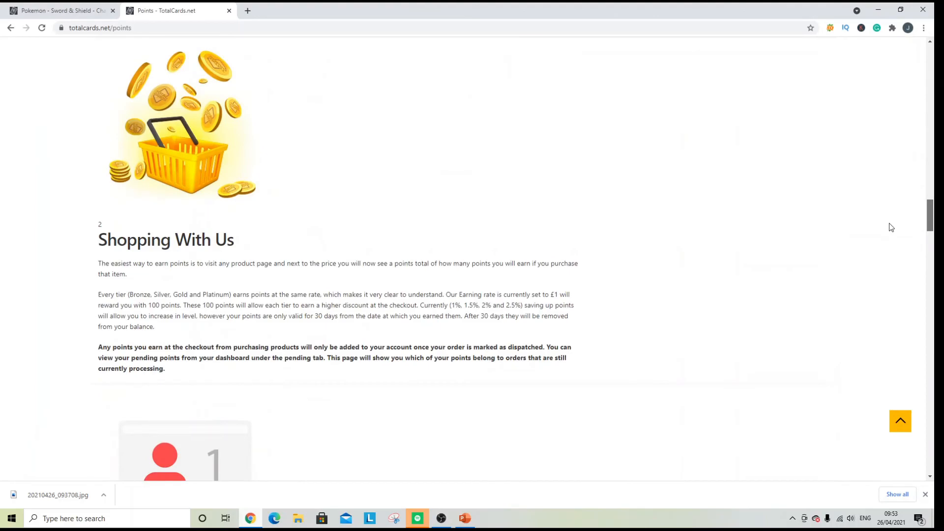
{"action": "scroll", "scroll_direction": "down", "scroll_amount": 3}
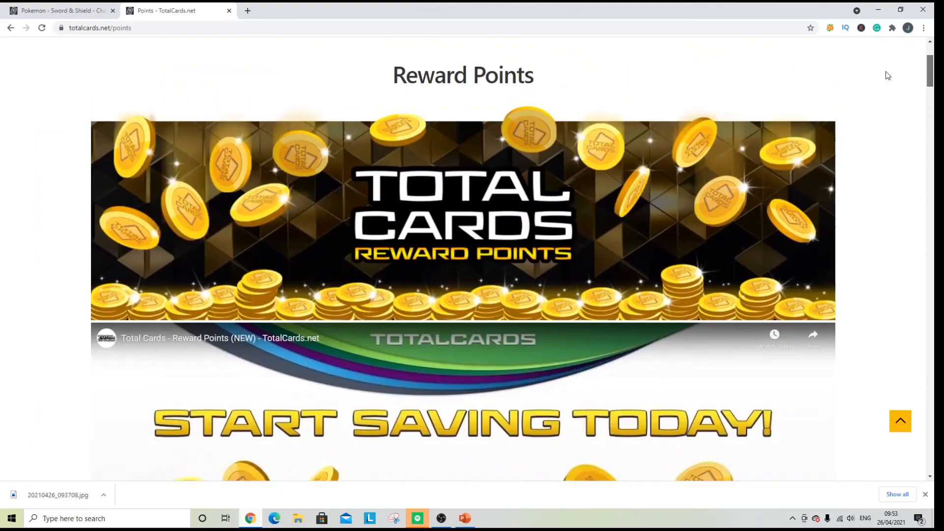
{"action": "scroll", "scroll_direction": "up", "scroll_amount": 3}
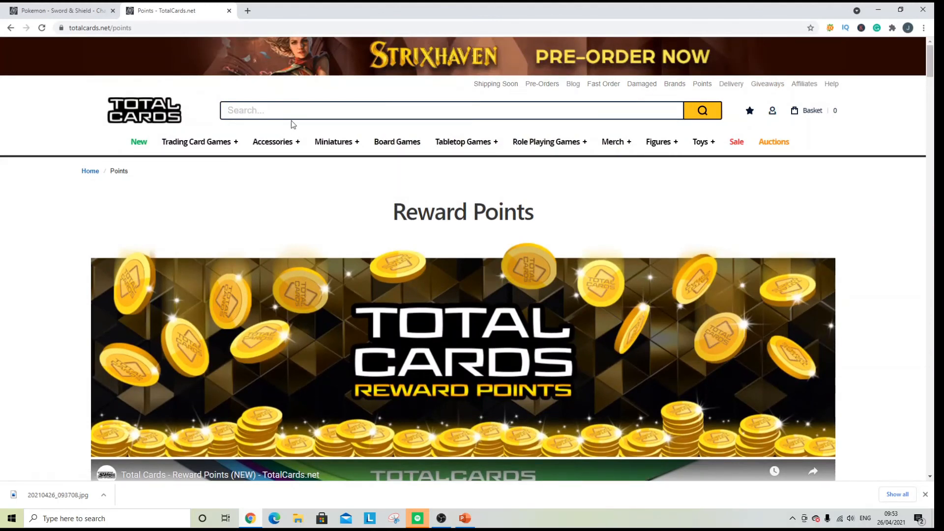
{"action": "mouse_move", "coordinate": [334, 142]}
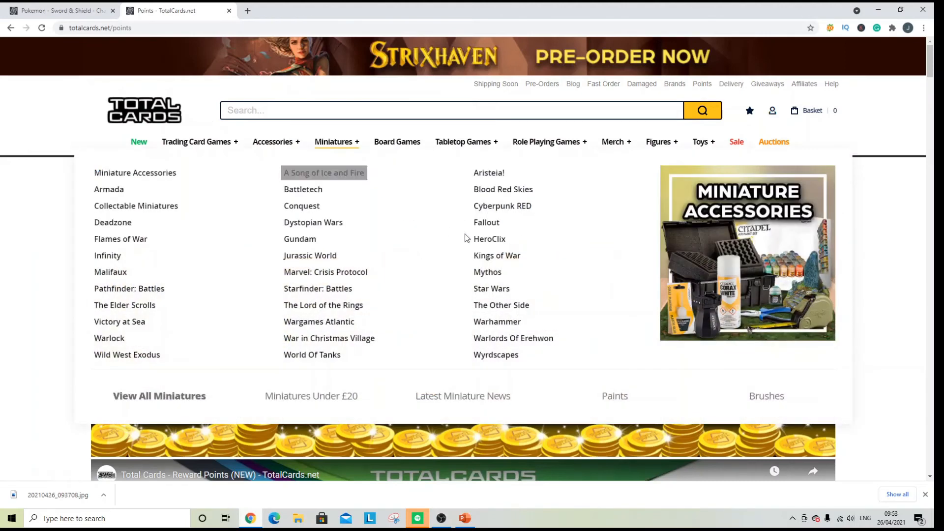
{"action": "mouse_move", "coordinate": [751, 239]}
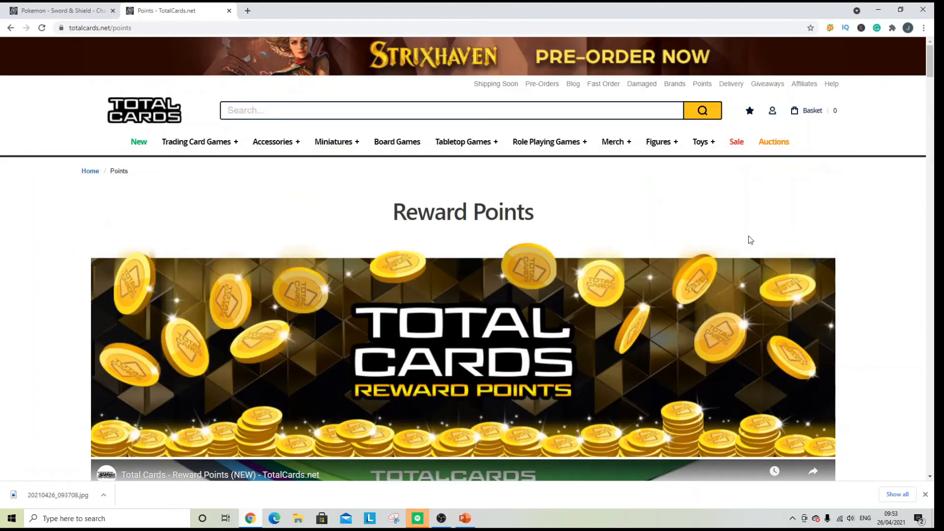
{"action": "mouse_move", "coordinate": [195, 152]}
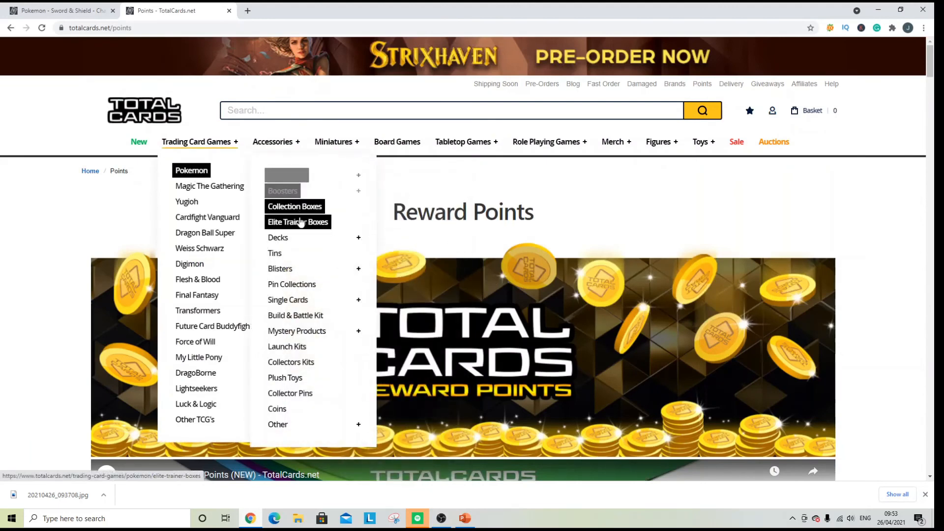
{"action": "left_click", "coordinate": [297, 222]}
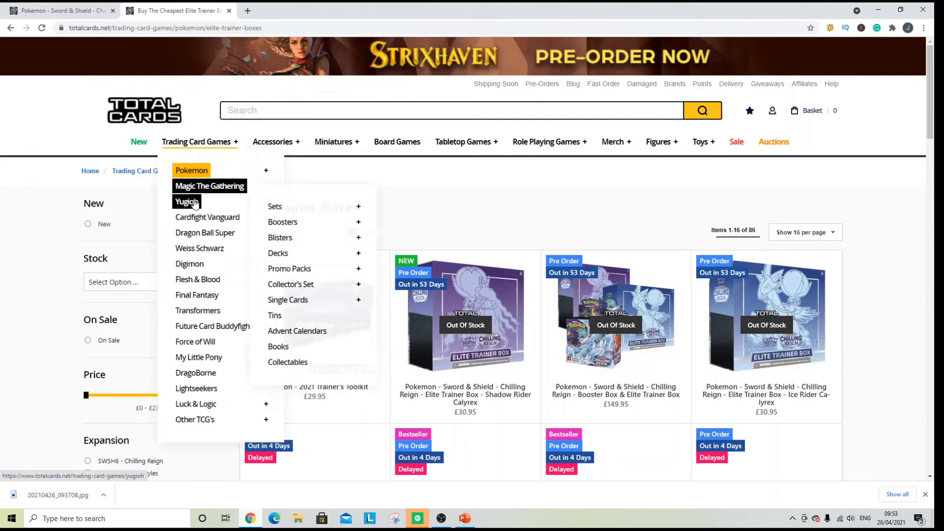
{"action": "mouse_move", "coordinate": [191, 174]}
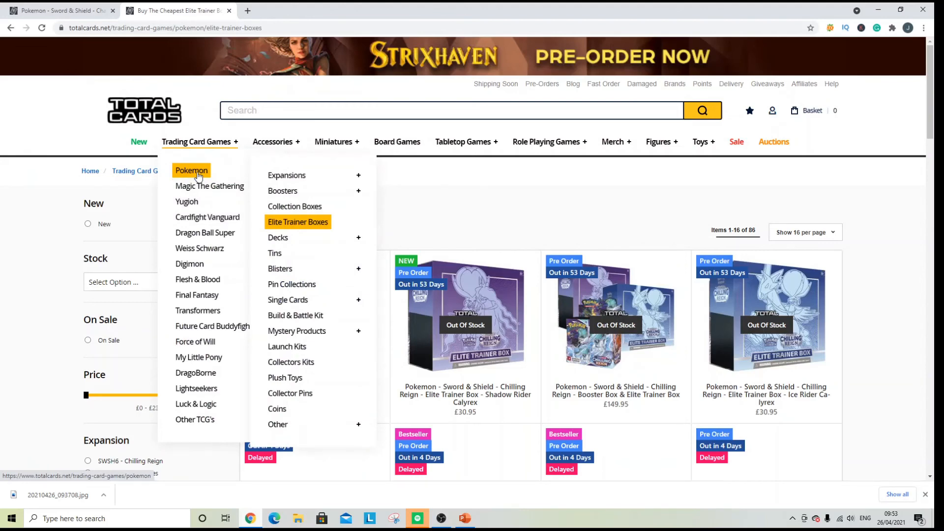
Step: Set the Stock filter to Out of Stock and scroll the 81 results
{"action": "left_click", "coordinate": [297, 222]}
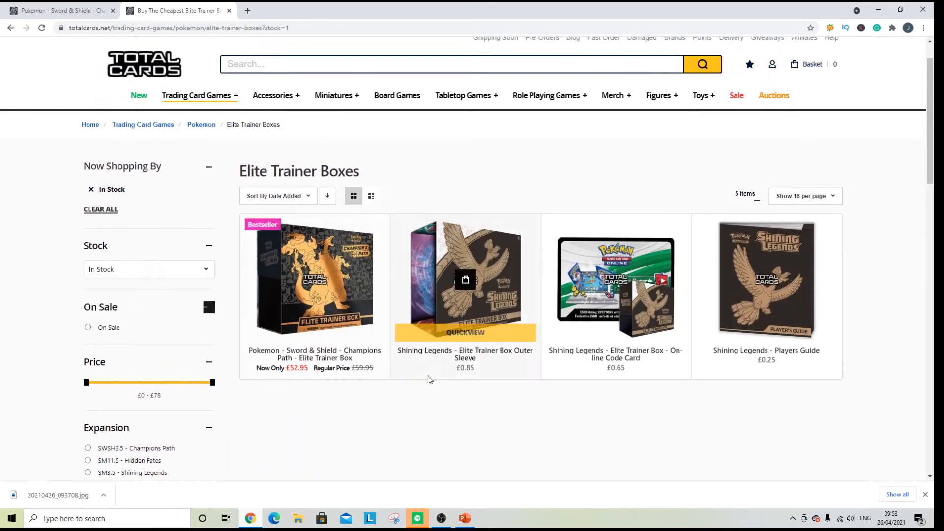
{"action": "left_click", "coordinate": [148, 269]}
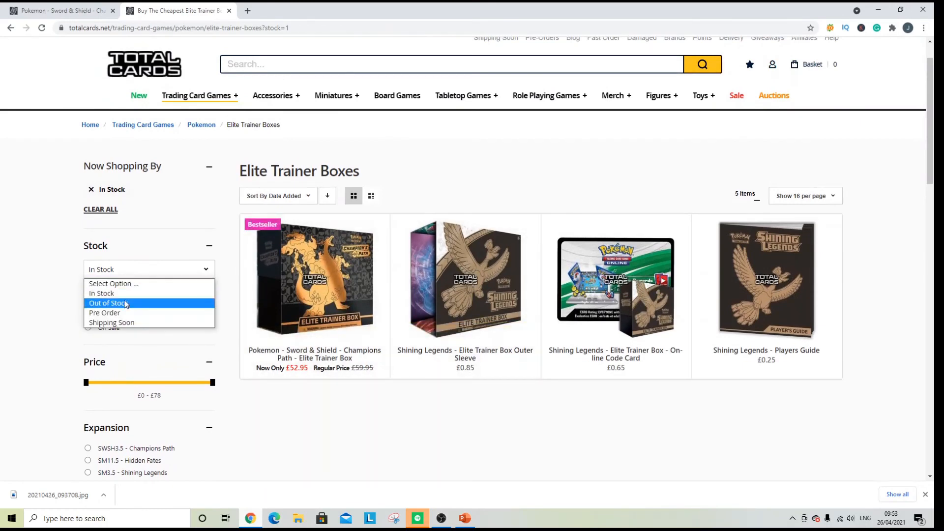
{"action": "left_click", "coordinate": [108, 303]}
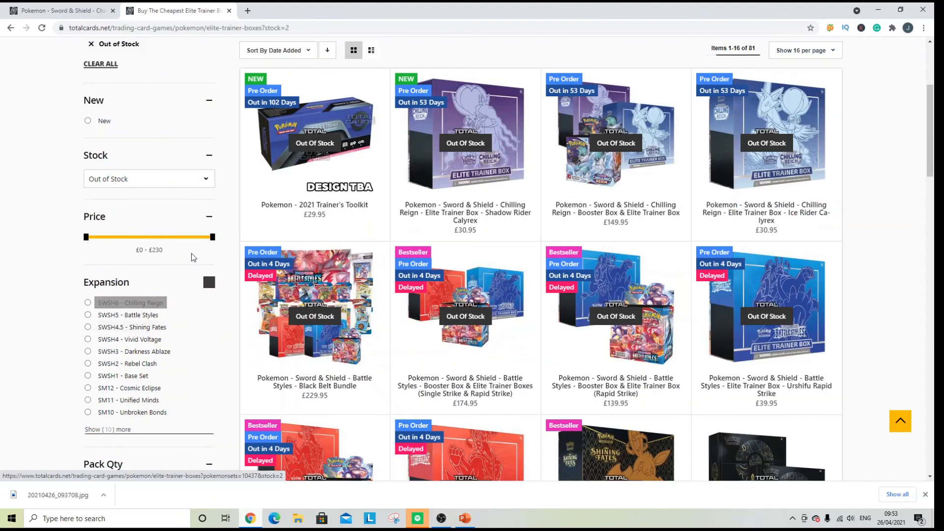
{"action": "scroll", "scroll_direction": "down", "scroll_amount": 3}
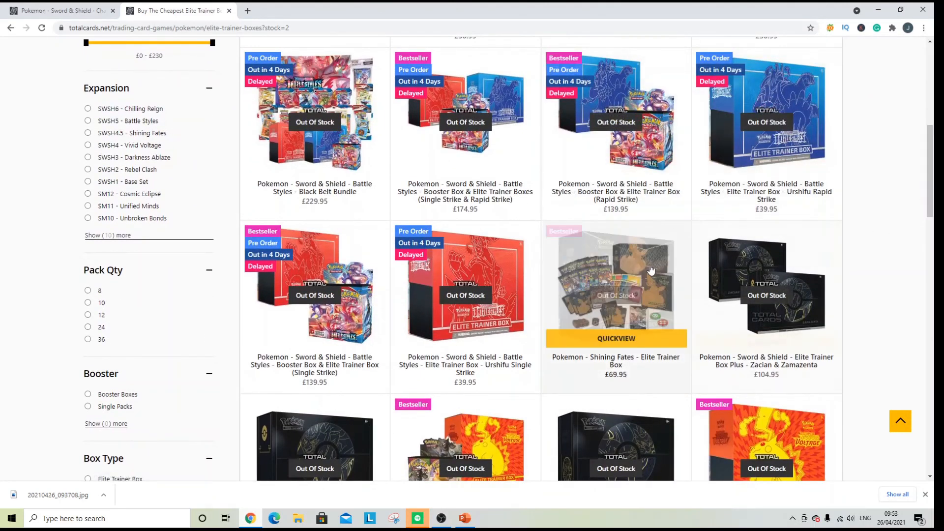
Step: Open the Shining Fates Elite Trainer Box page and view its Stop Notify panel
{"action": "left_click", "coordinate": [615, 283]}
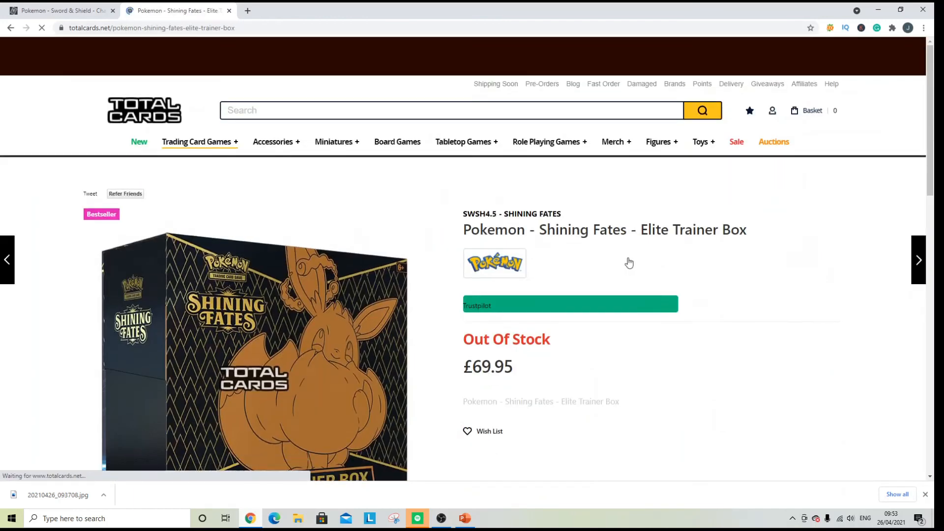
{"action": "scroll", "scroll_direction": "down", "scroll_amount": 3}
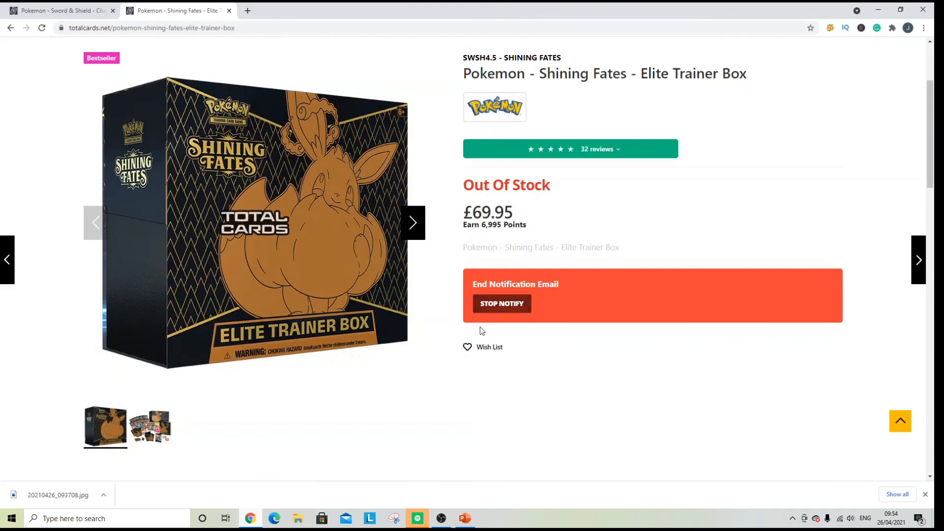
{"action": "mouse_move", "coordinate": [508, 284]}
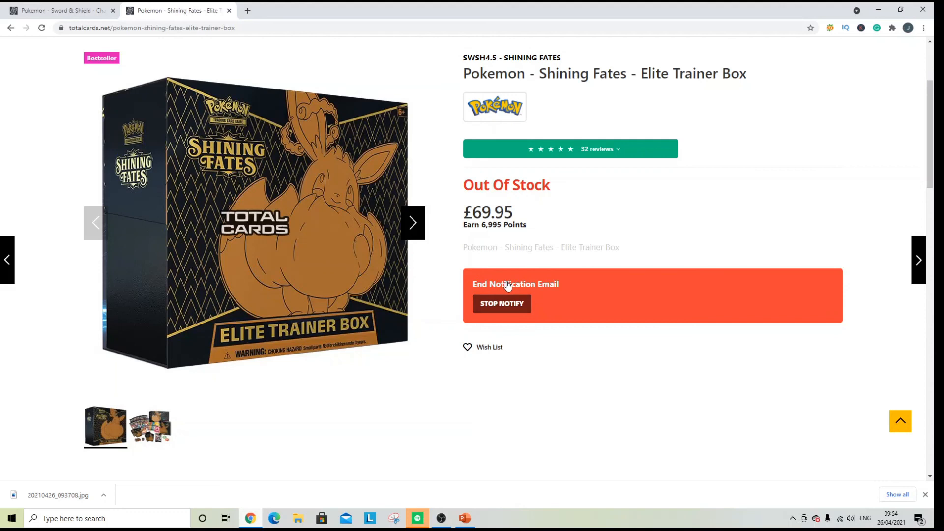
{"action": "mouse_move", "coordinate": [732, 289]}
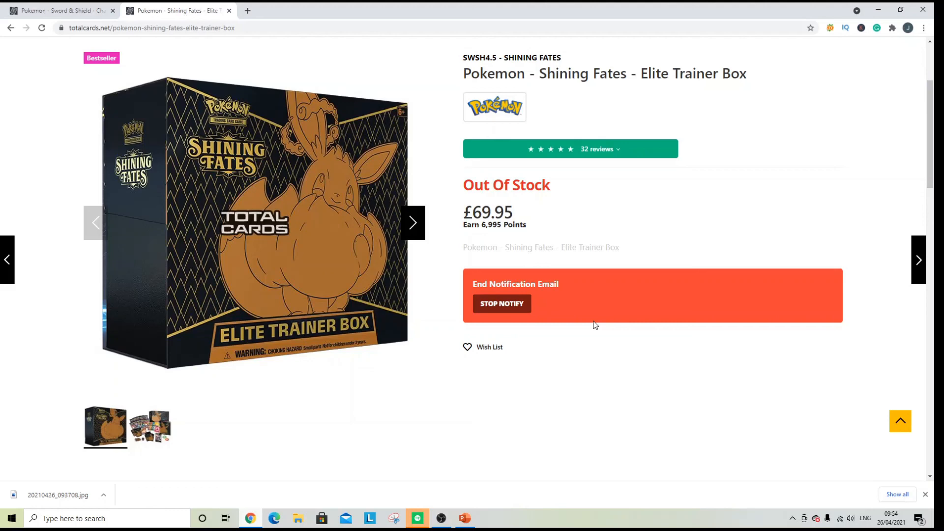
{"action": "mouse_move", "coordinate": [502, 303]}
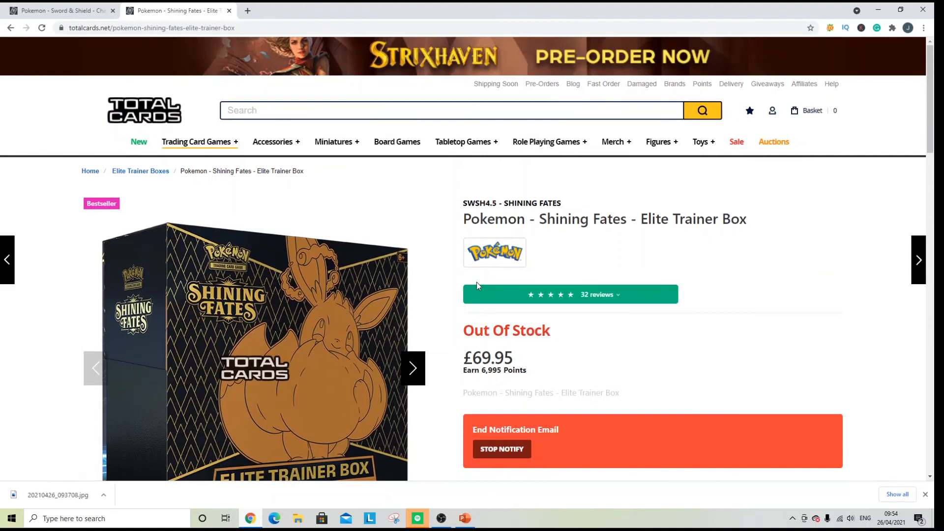
{"action": "mouse_move", "coordinate": [463, 274]}
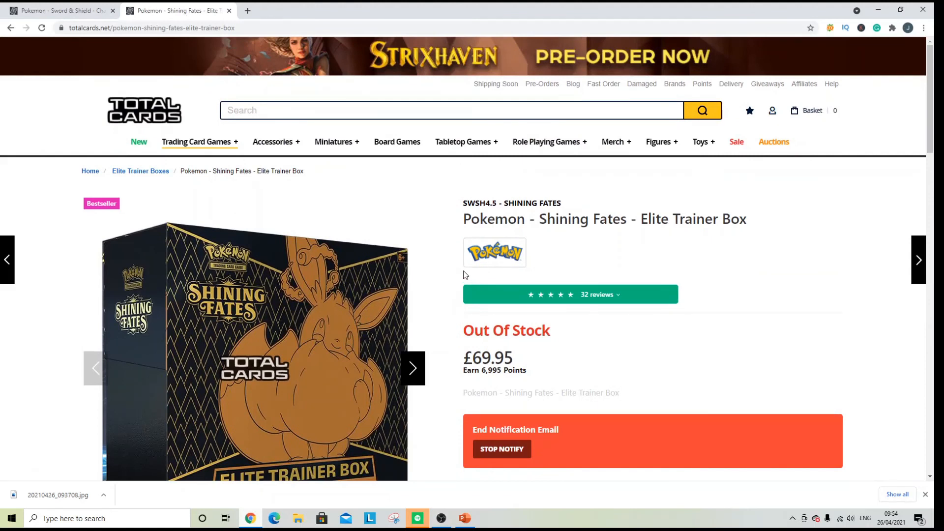